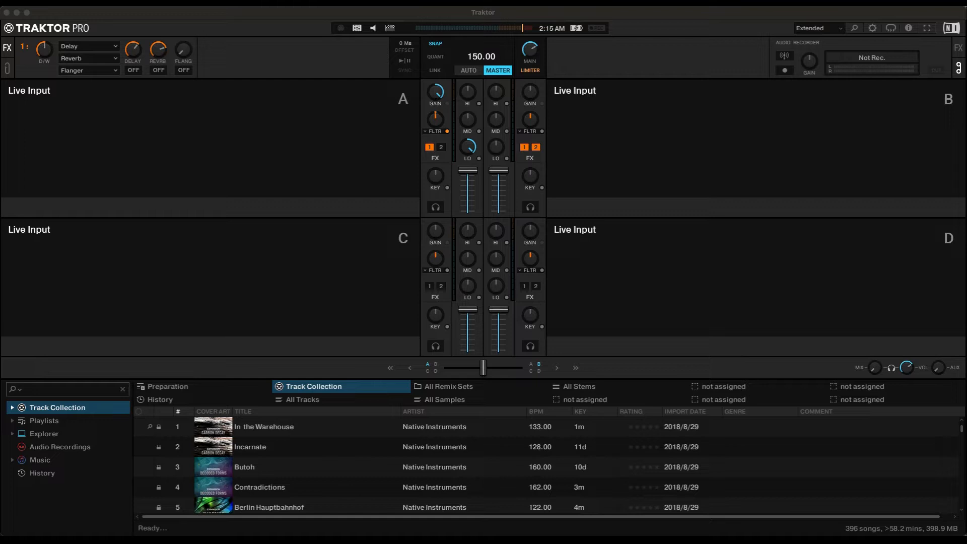
mouse_move(198, 283)
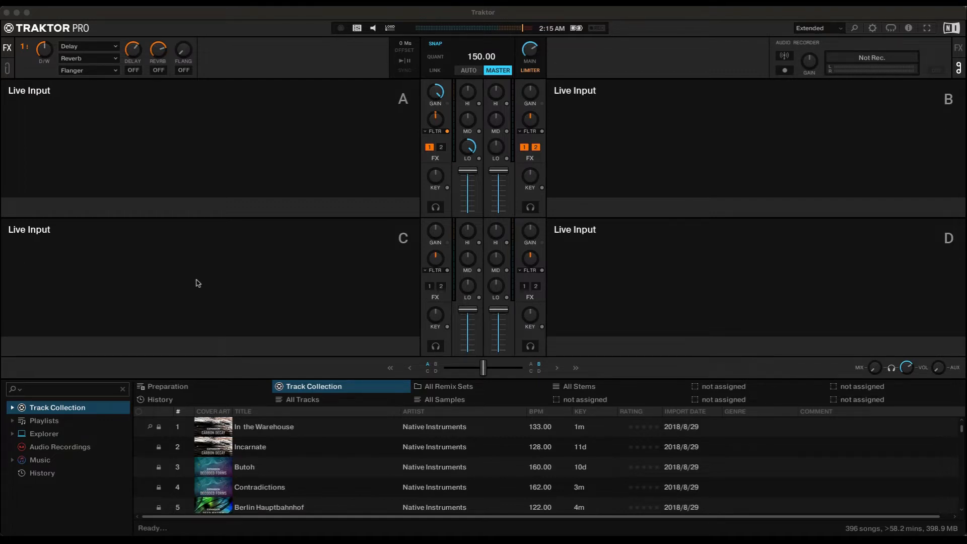
mouse_move(146, 190)
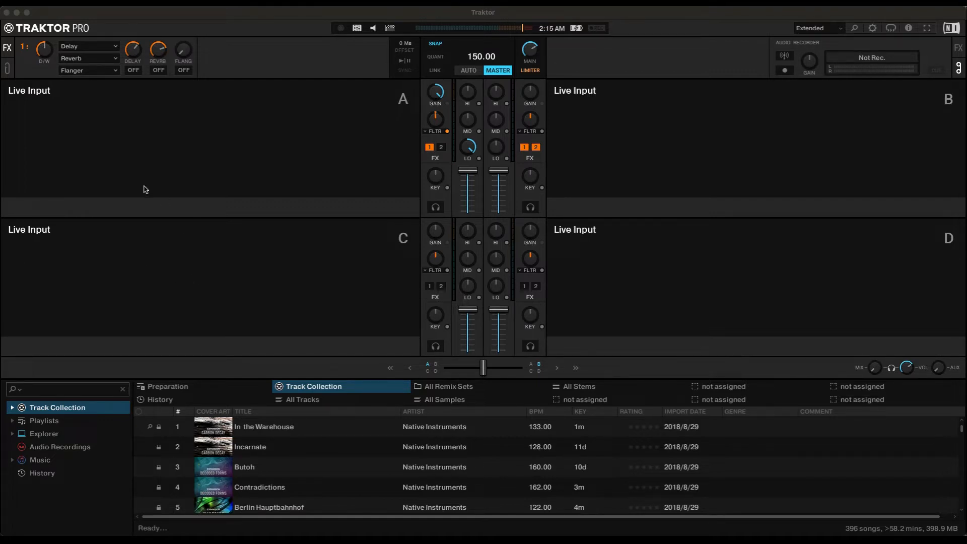
mouse_move(60, 9)
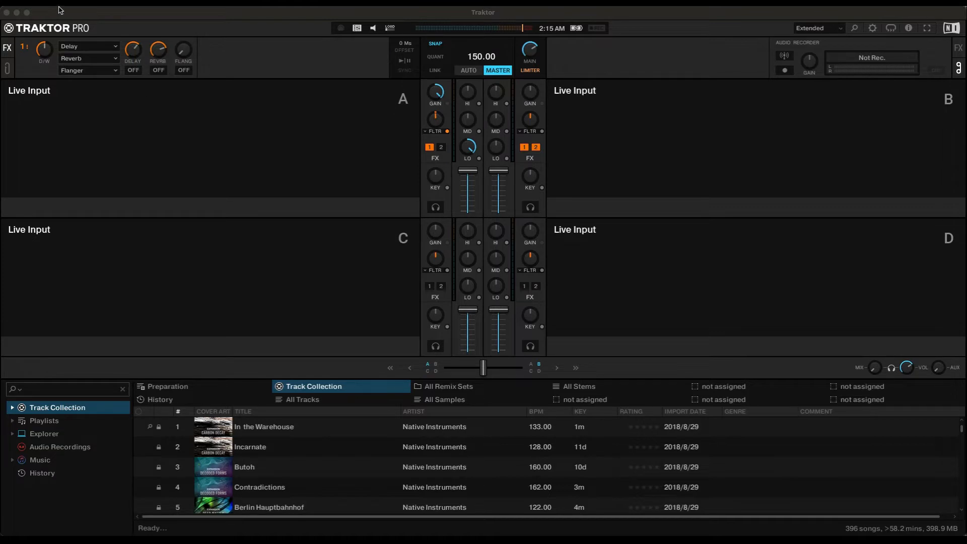
- Enable MIDI clock sending in Traktor's External Sync preferences
left_click(15, 24)
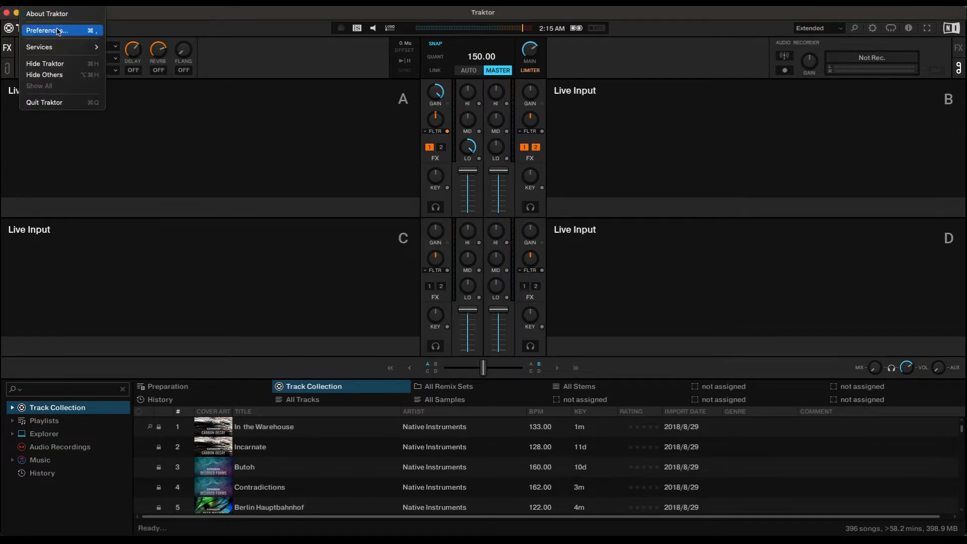
left_click(54, 30)
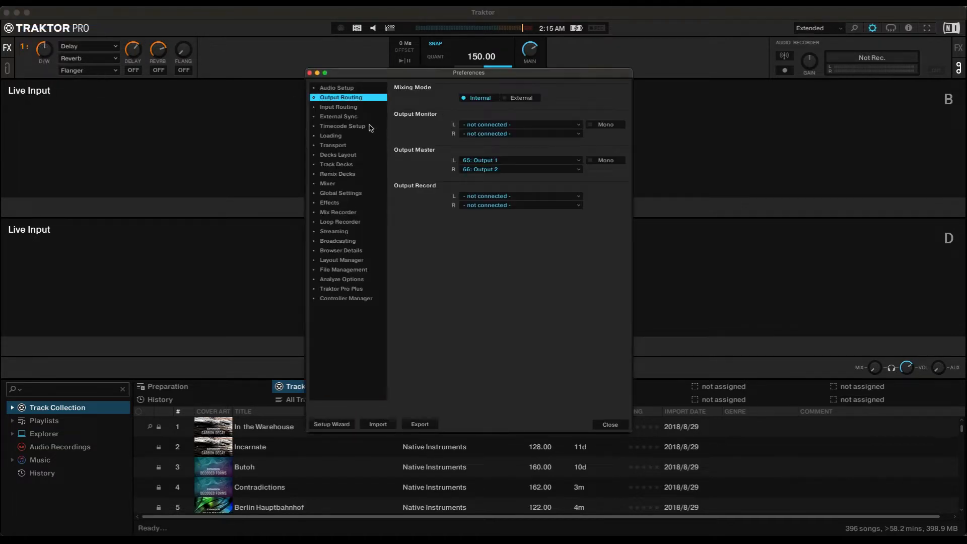
mouse_move(355, 120)
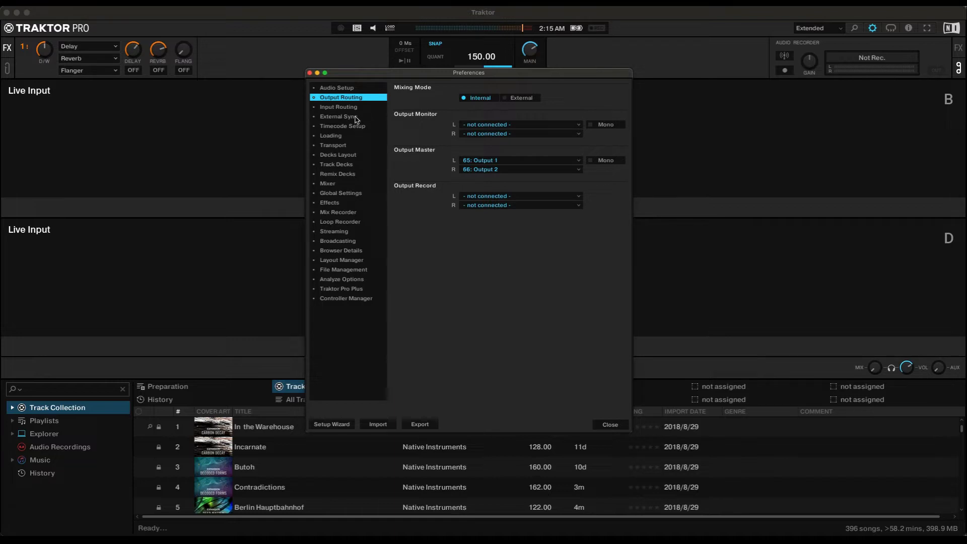
left_click(338, 116)
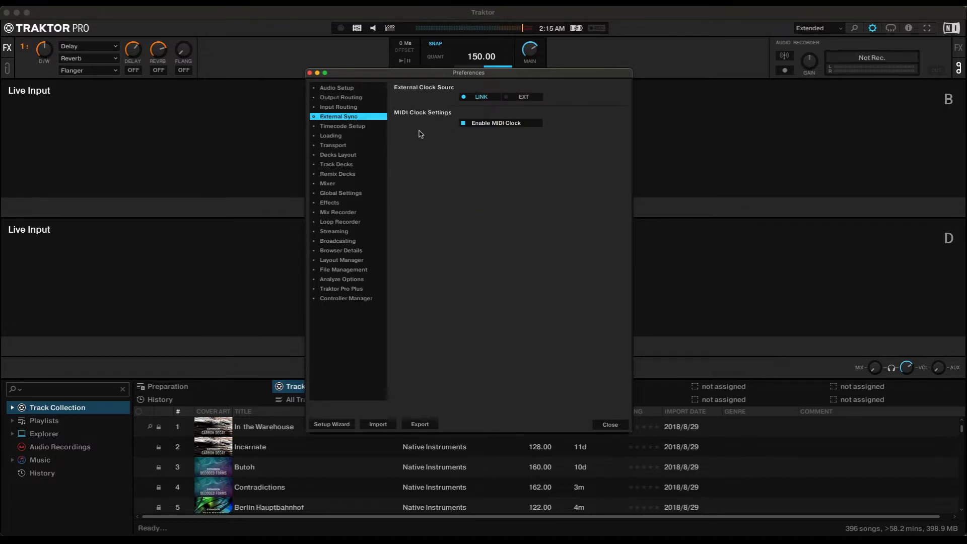
left_click(462, 122)
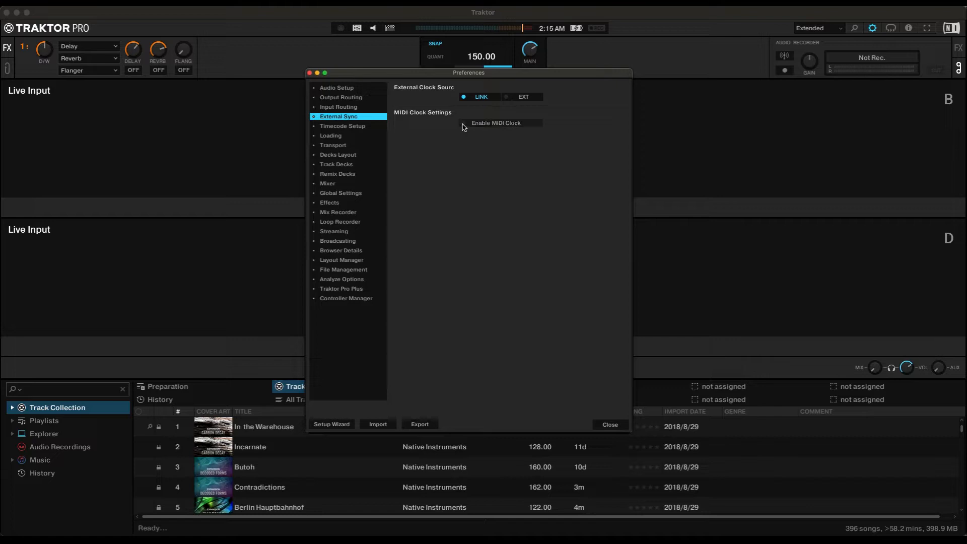
left_click(463, 123)
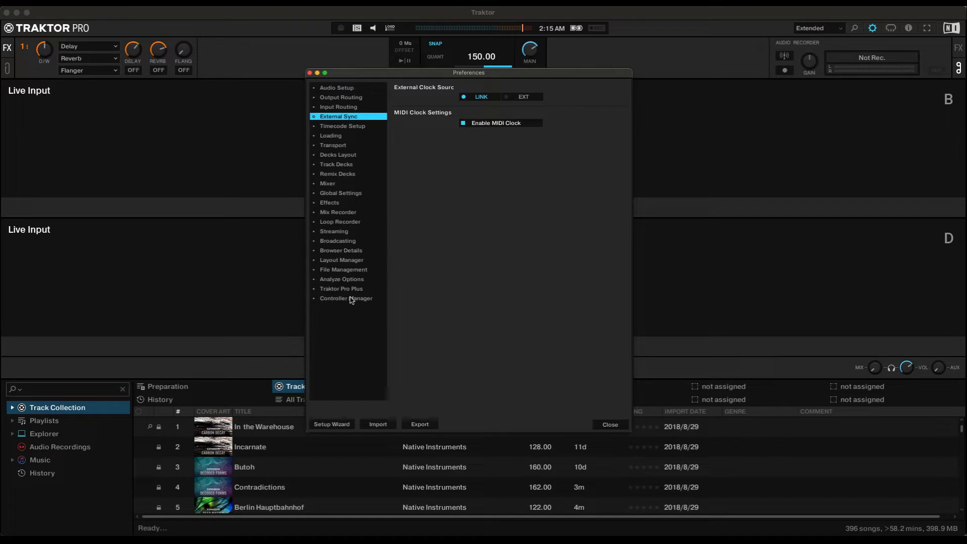
- Add a Generic MIDI controller with its Out-Port set to Traktor Virtual Output
left_click(346, 299)
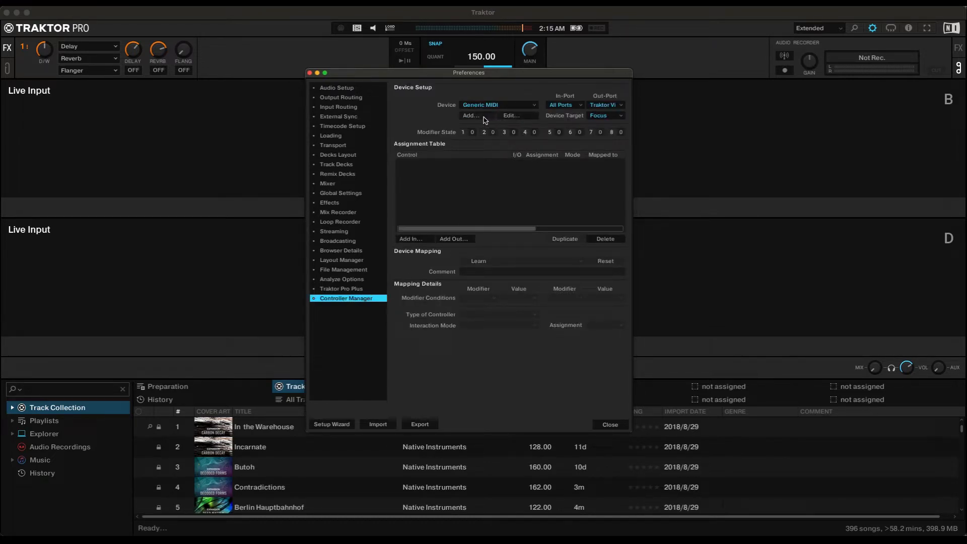
left_click(498, 105)
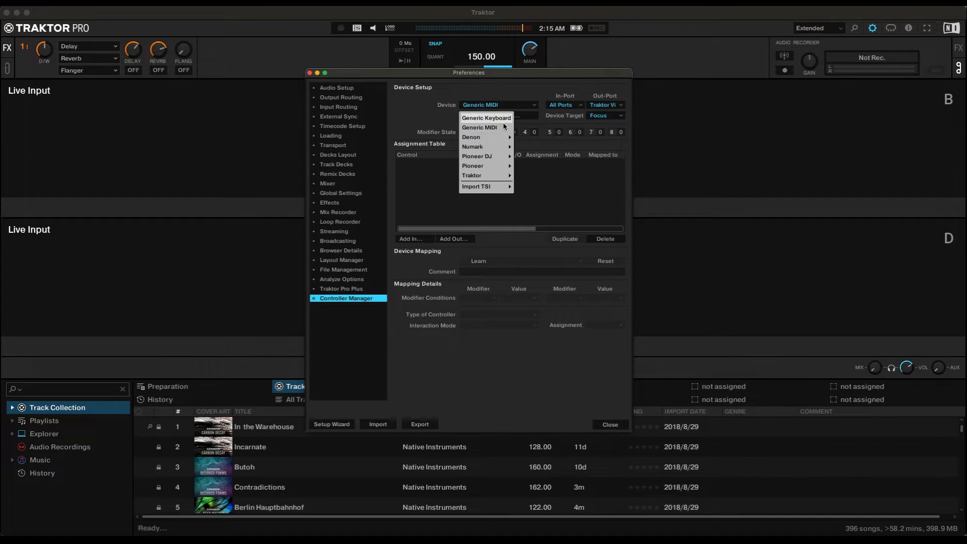
left_click(480, 128)
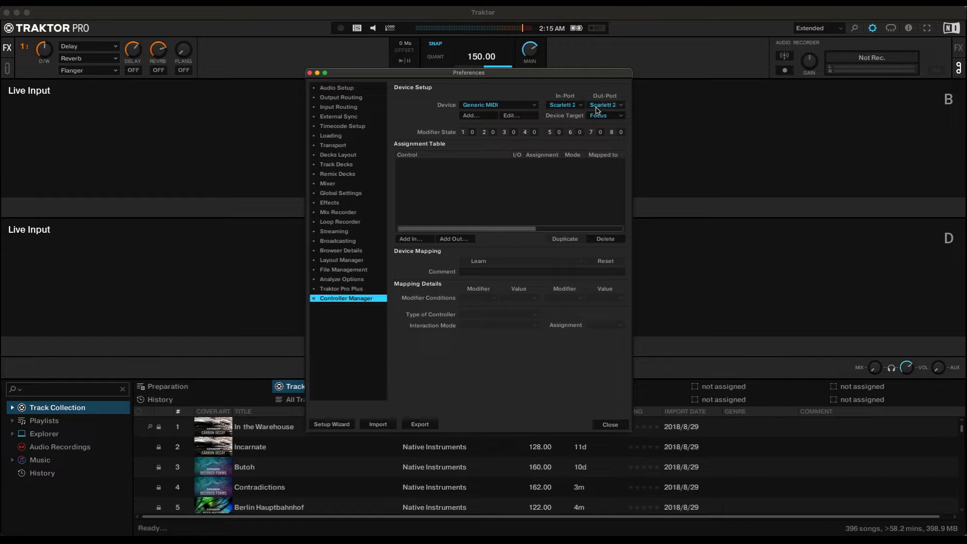
left_click(618, 104)
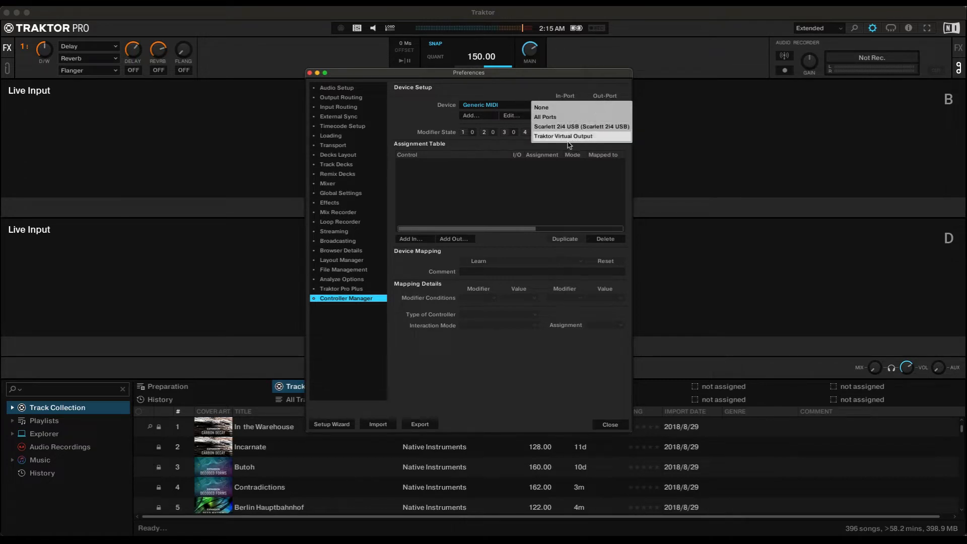
mouse_move(569, 141)
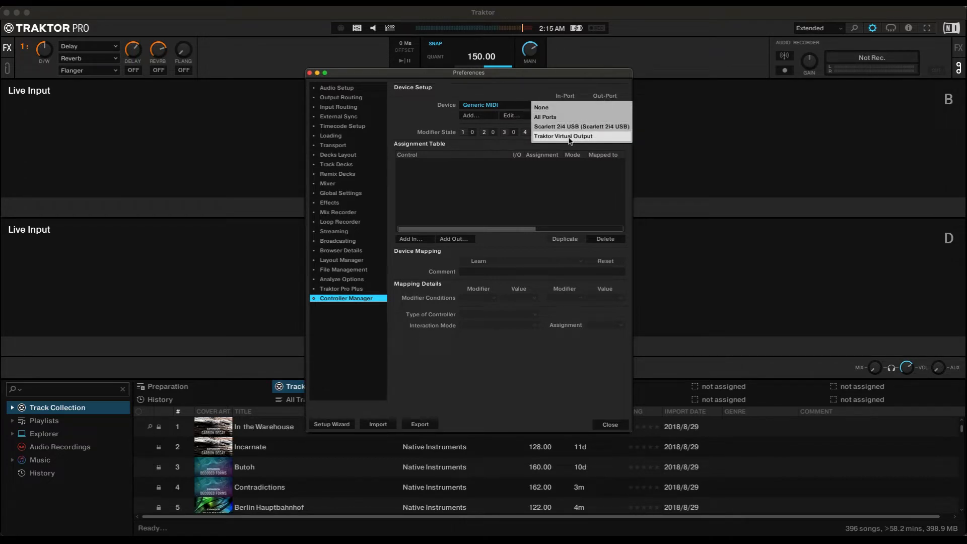
left_click(580, 126)
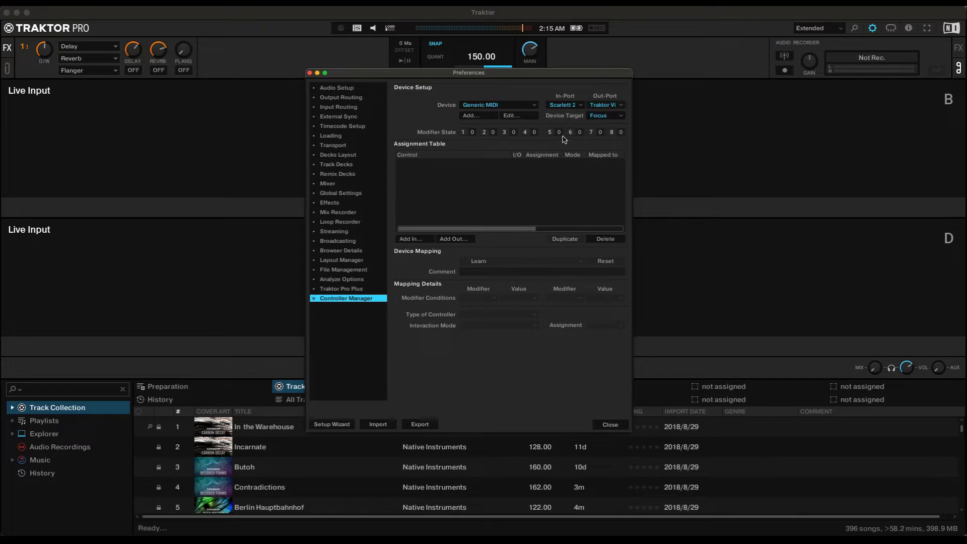
mouse_move(532, 136)
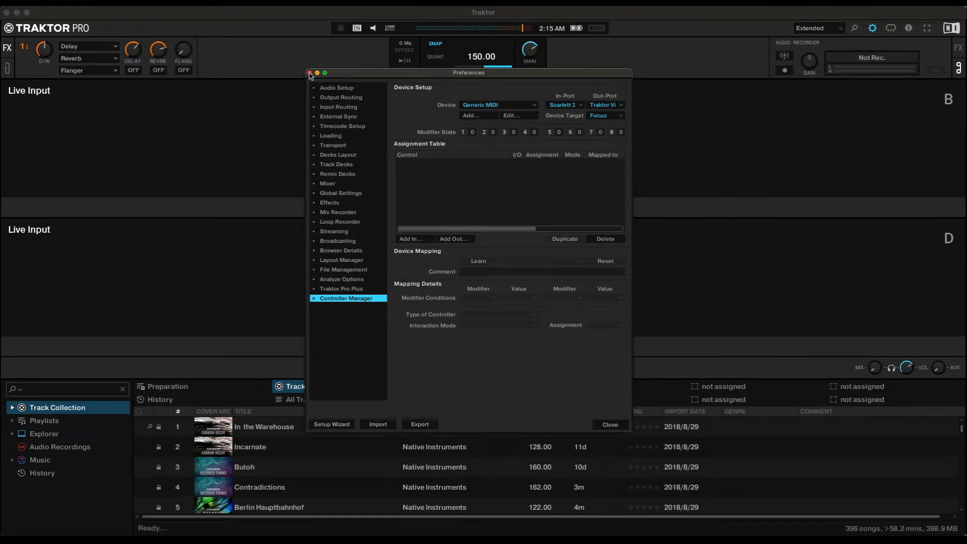
- Close Traktor's Preferences window and bring up Live's audio preferences
left_click(310, 73)
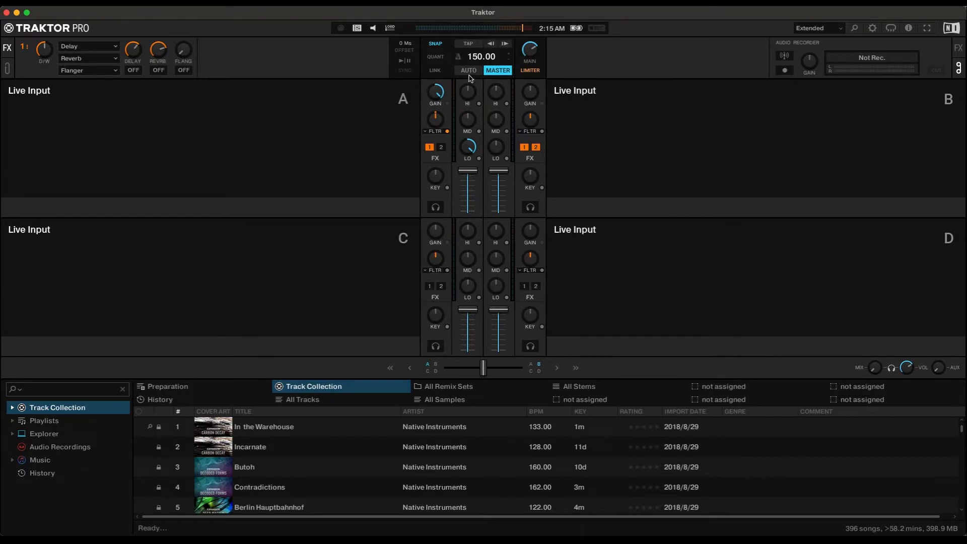
left_click(468, 71)
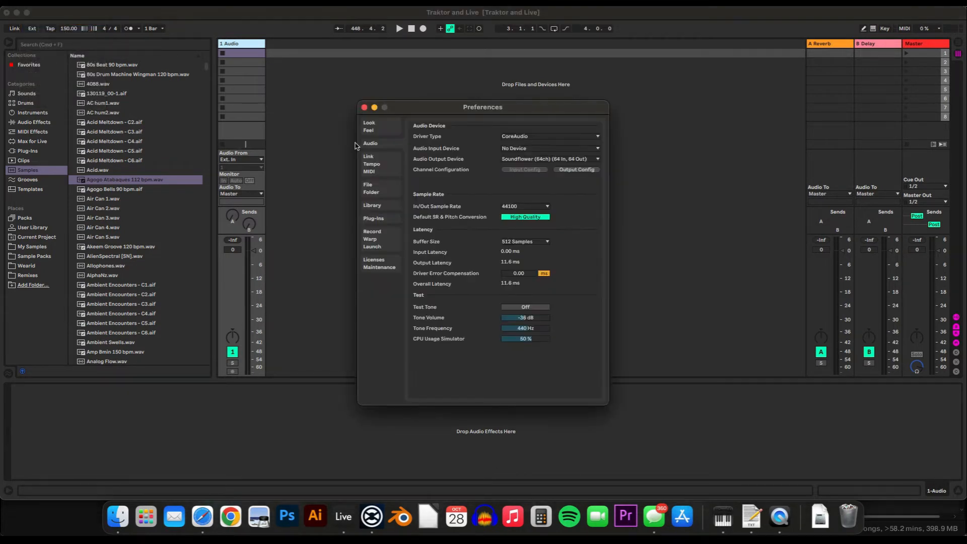
mouse_move(461, 170)
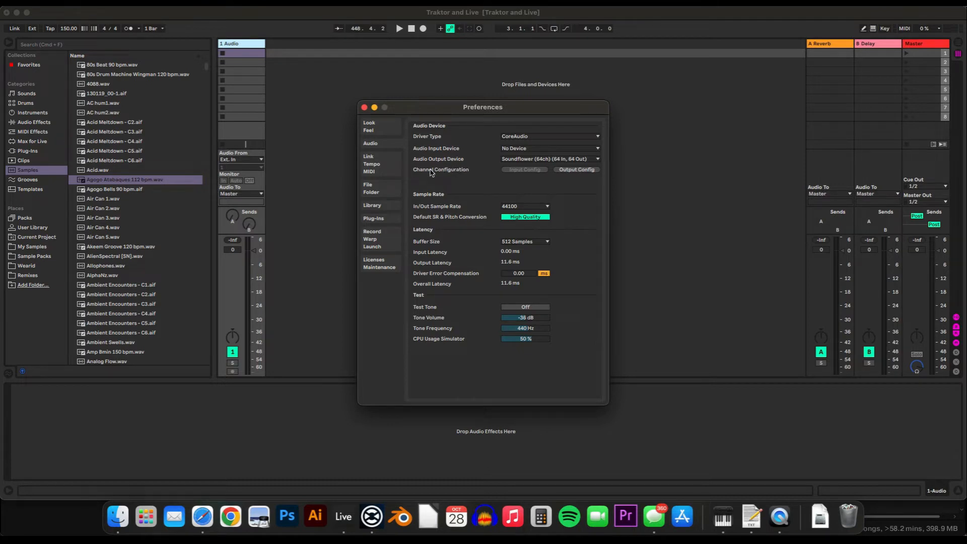
- Tick Sync for the Traktor Virtual Output MIDI input, then close Live's Preferences
left_click(368, 163)
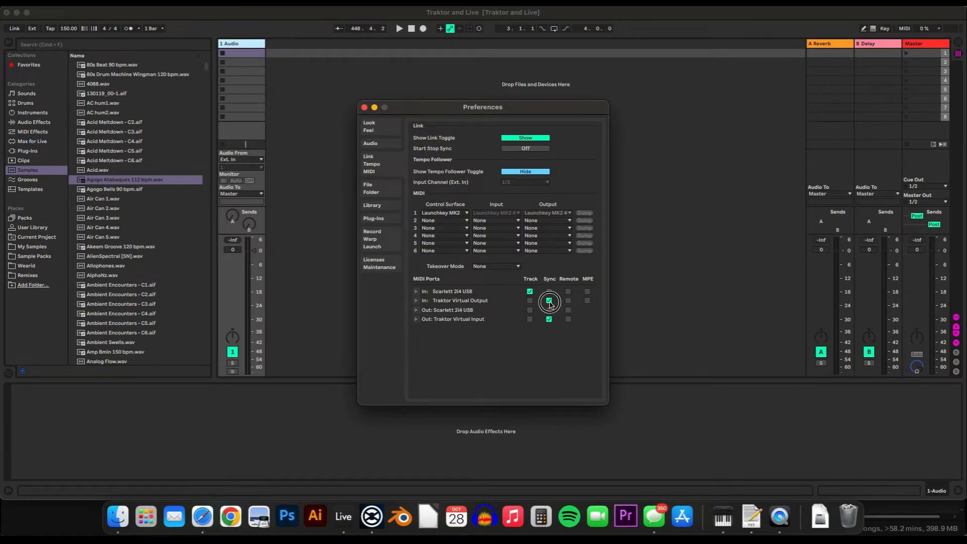
left_click(549, 301)
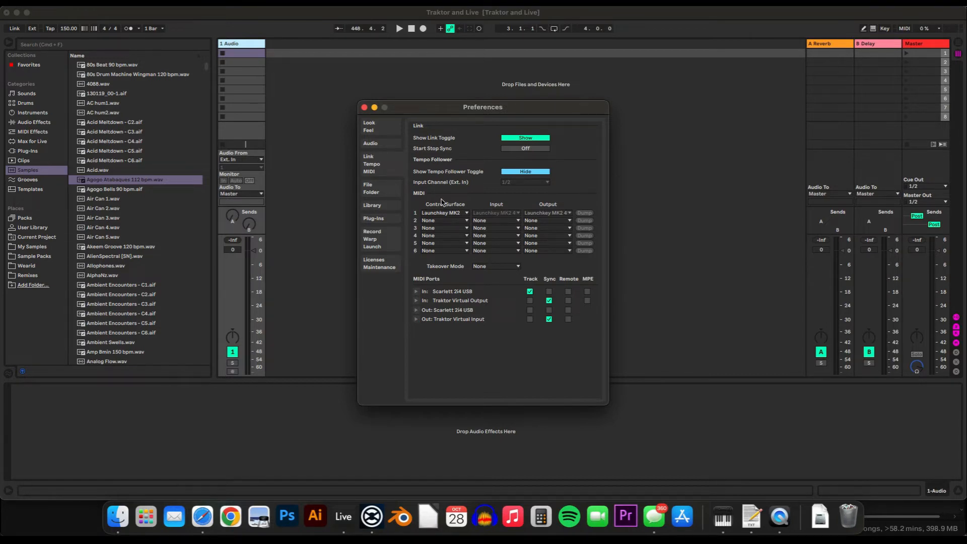
left_click(364, 107)
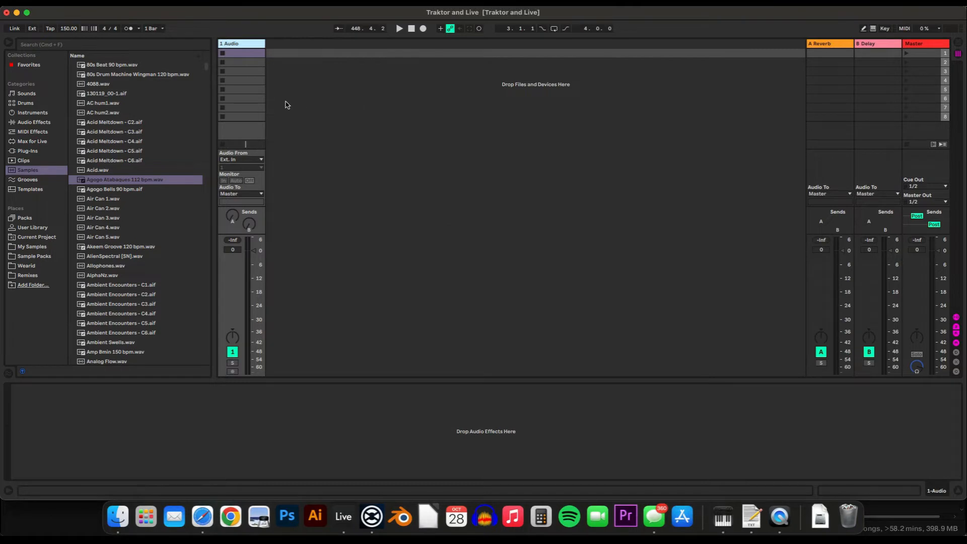
mouse_move(41, 34)
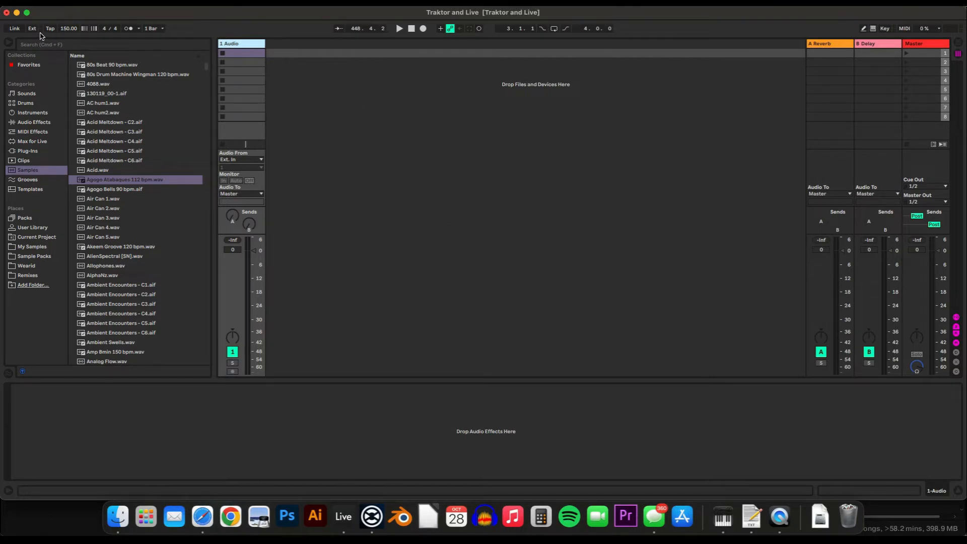
- Switch Live's control bar from Ext MIDI sync to Link, then return to Traktor
left_click(32, 28)
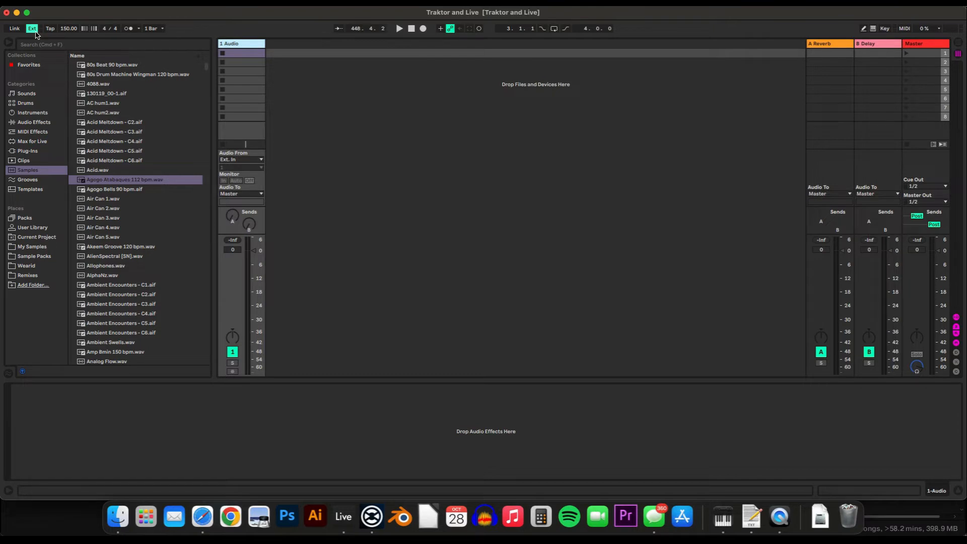
mouse_move(41, 38)
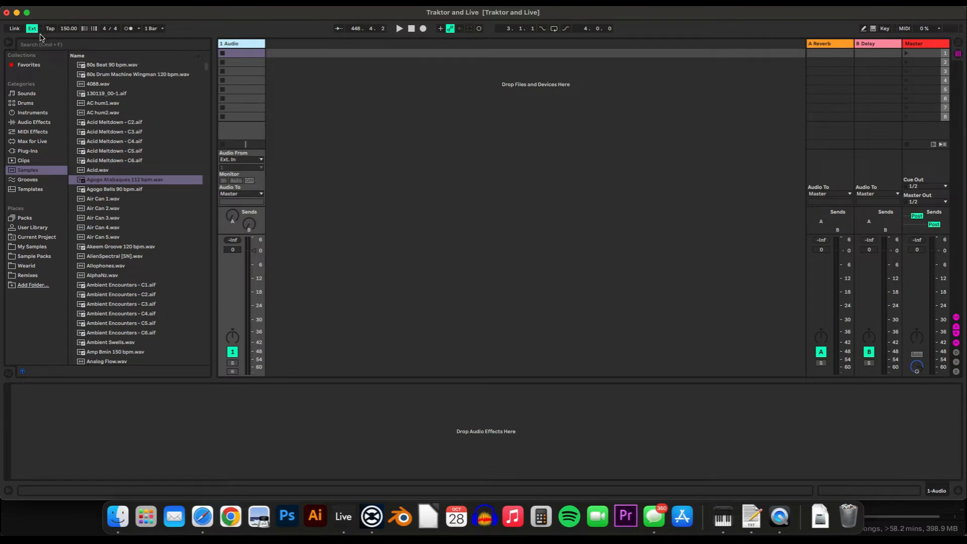
mouse_move(112, 60)
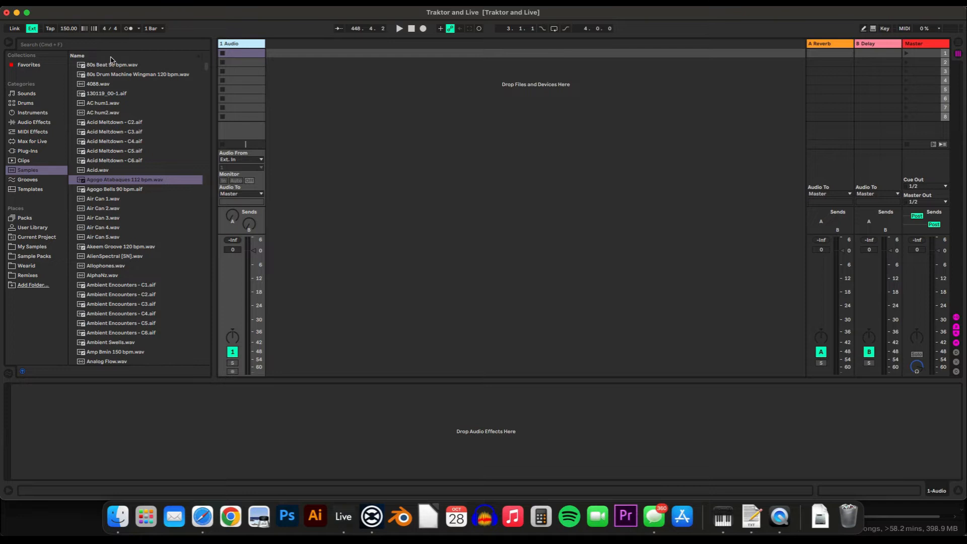
mouse_move(73, 45)
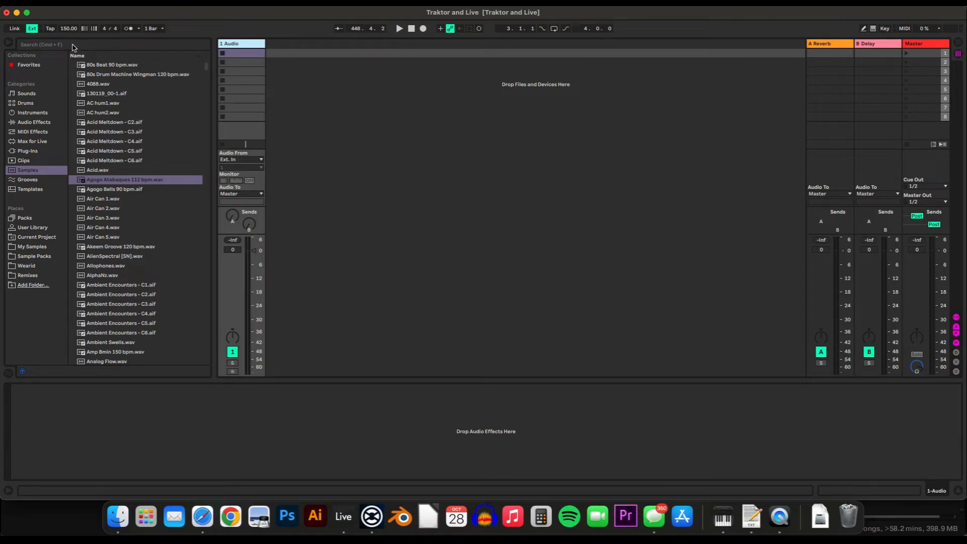
mouse_move(98, 57)
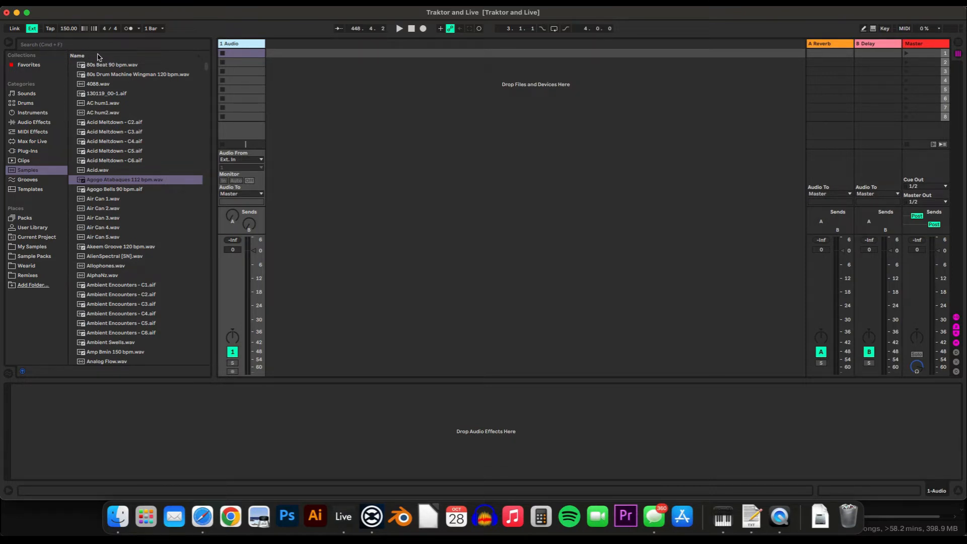
left_click(14, 29)
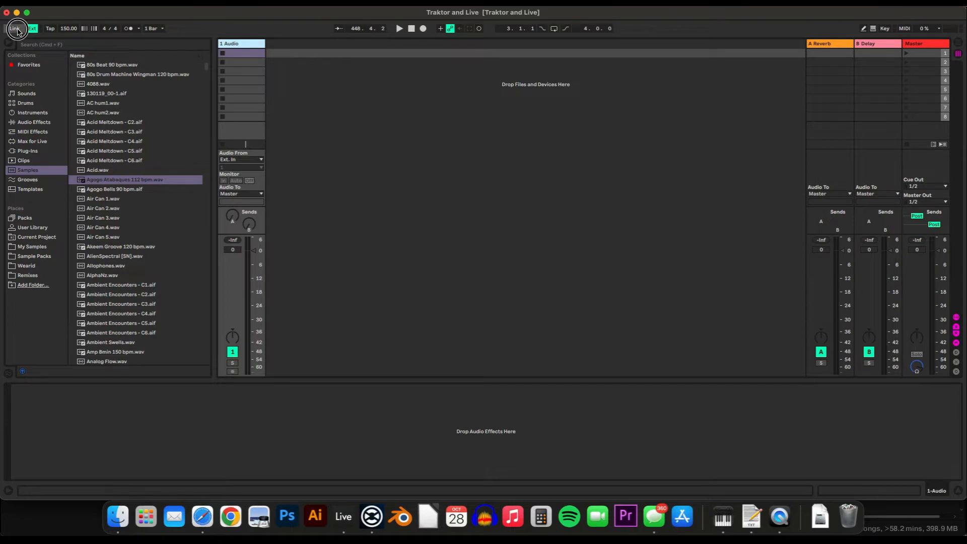
left_click(14, 28)
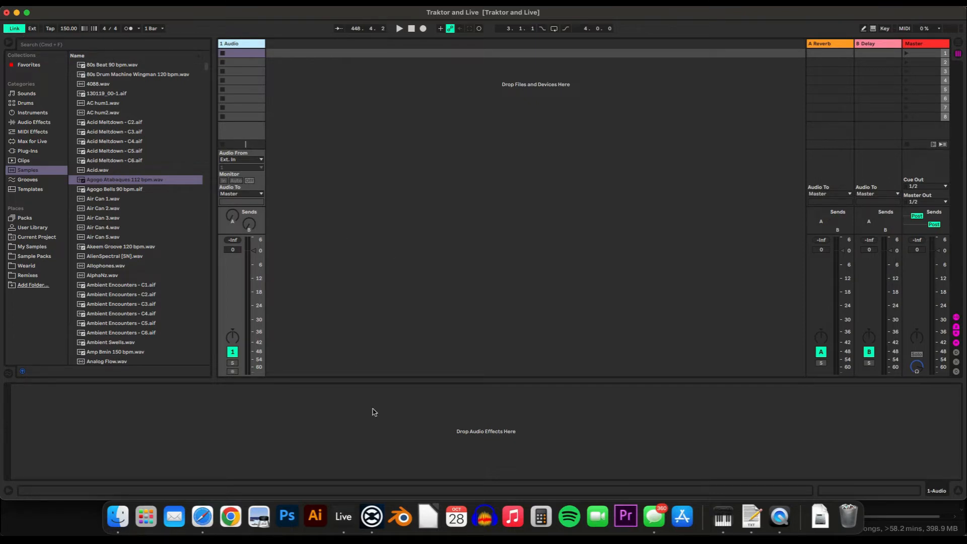
left_click(371, 516)
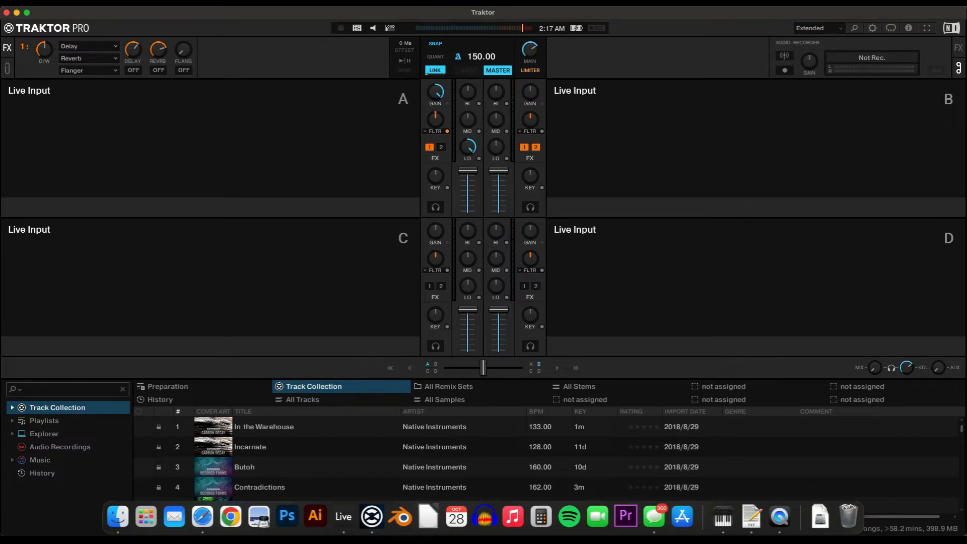
mouse_move(42, 11)
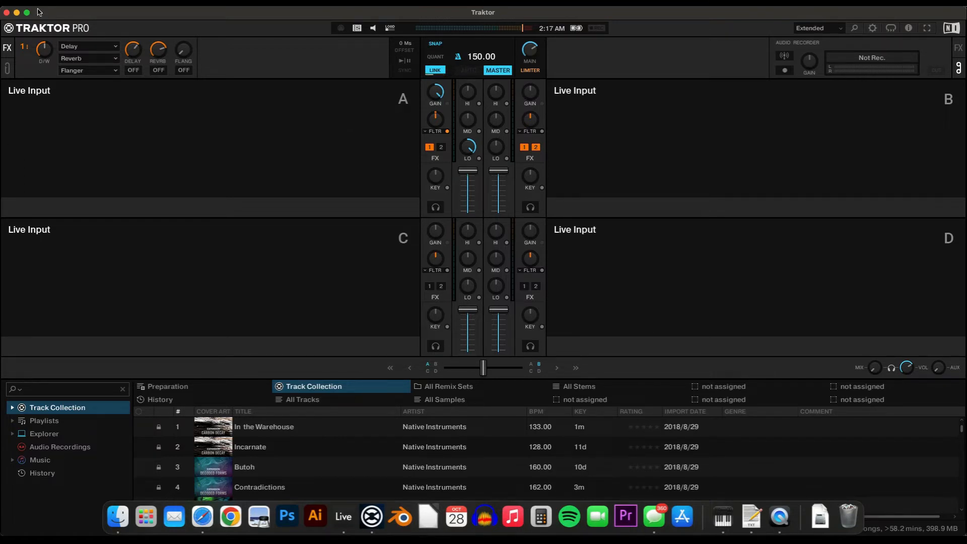
mouse_move(21, 10)
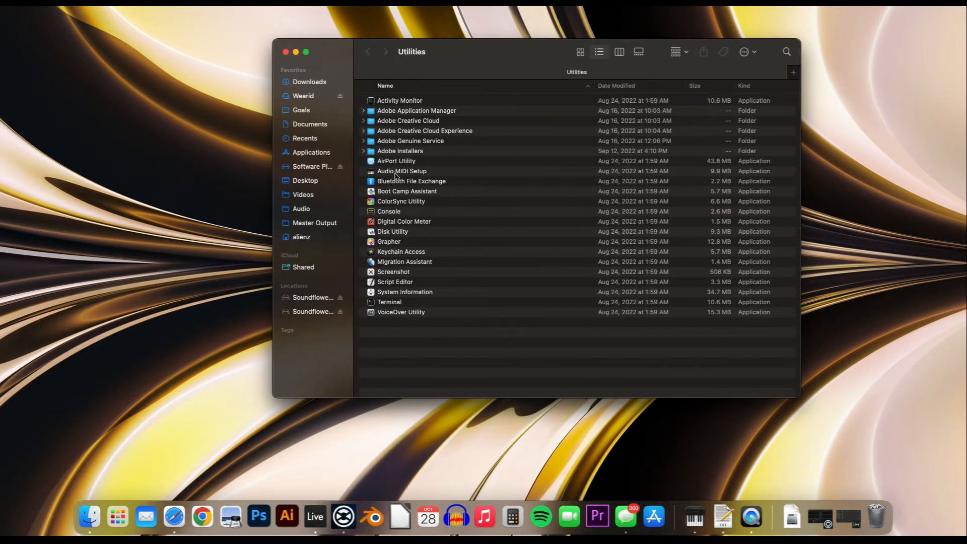
- Double-click Audio MIDI Setup in Finder's Utilities folder
double_click(402, 171)
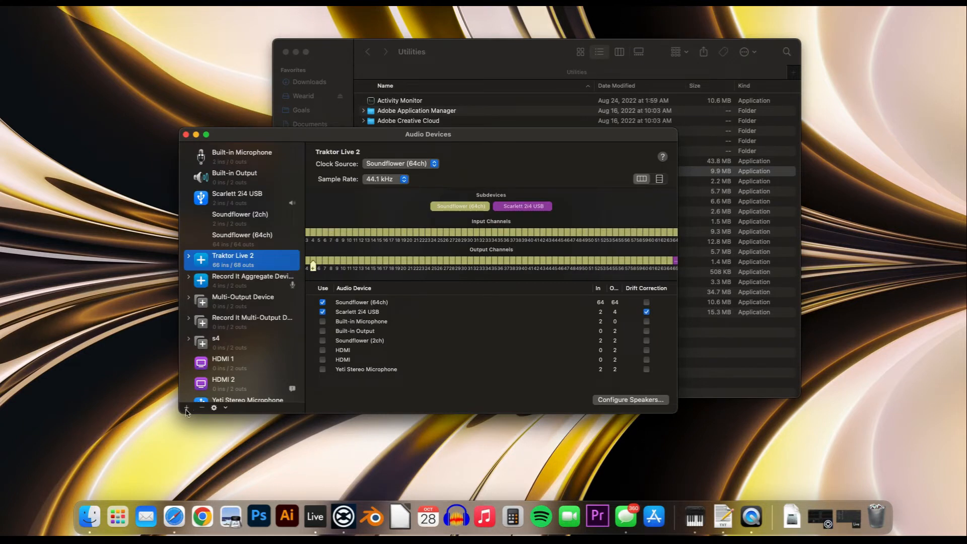
- Add an aggregate device named 'test' using Soundflower (64ch) and Scarlett 2i4 USB
left_click(186, 408)
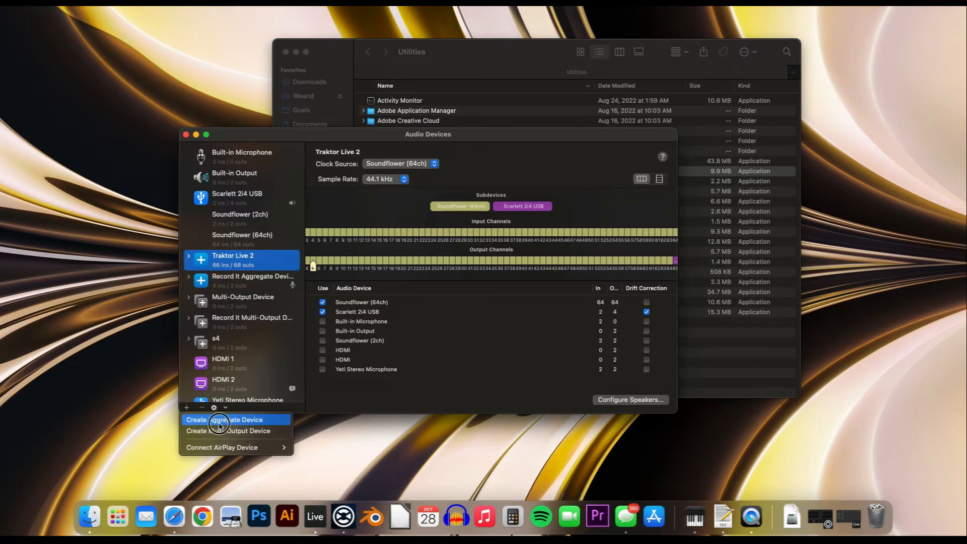
left_click(225, 420)
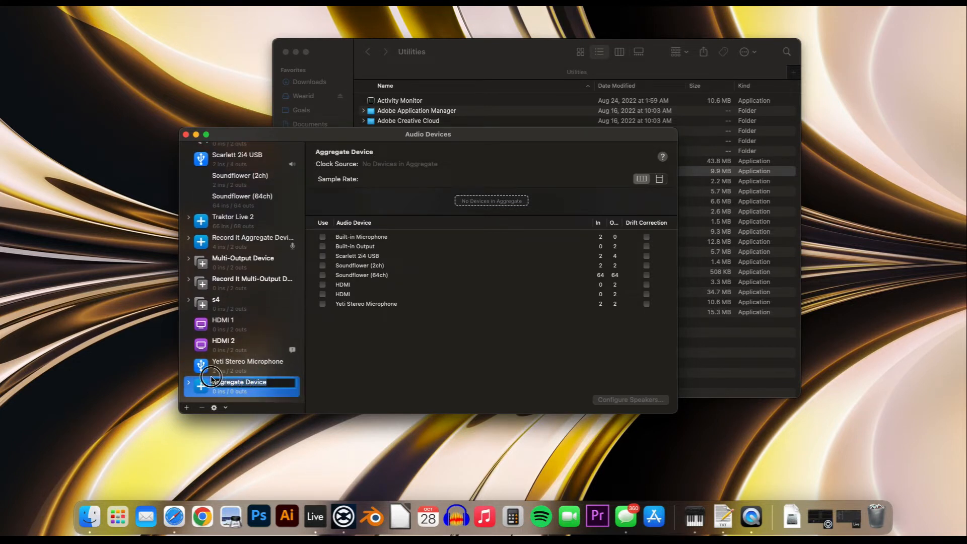
type("test")
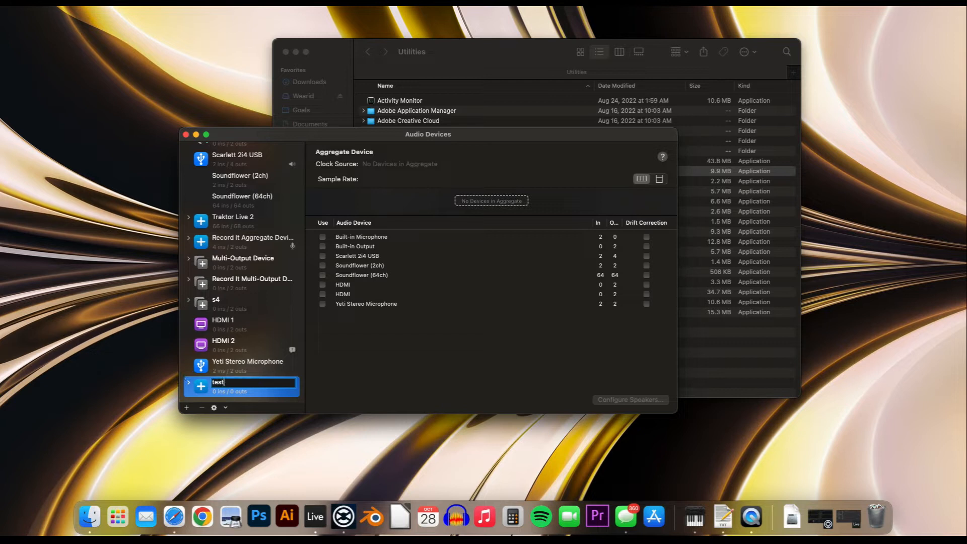
key("Return")
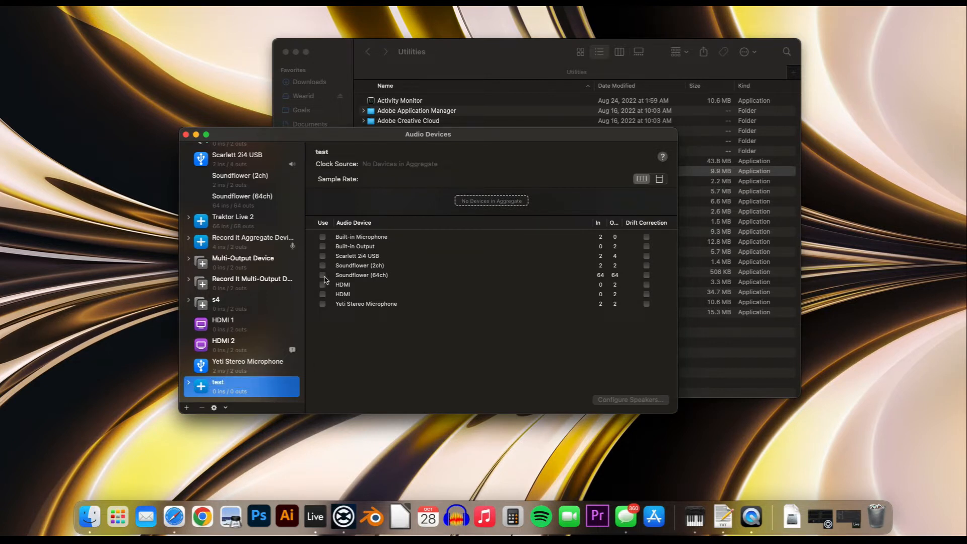
left_click(323, 275)
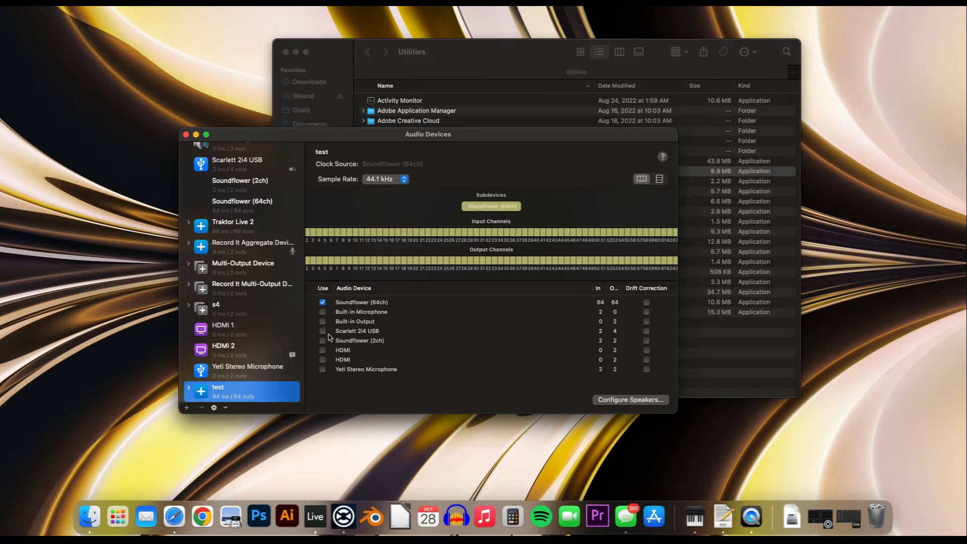
left_click(323, 331)
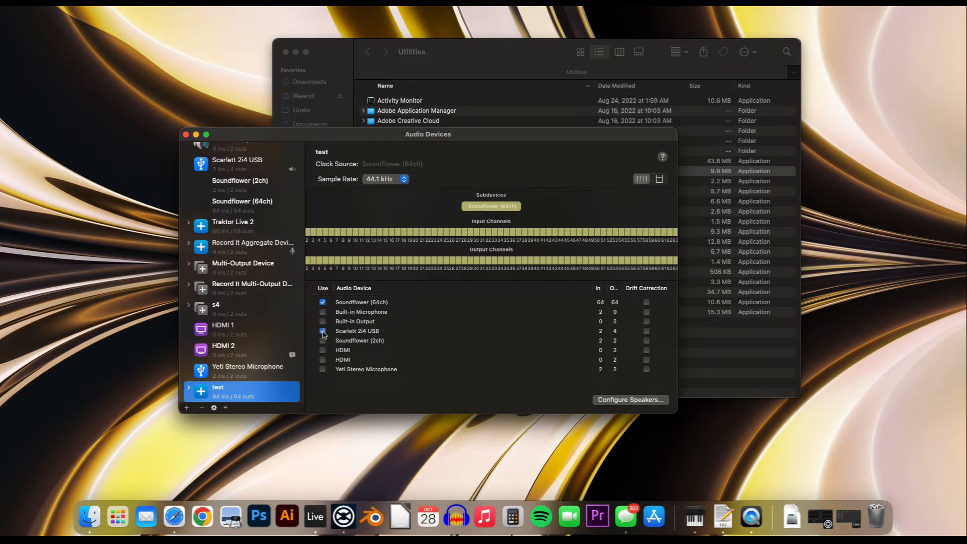
left_click(322, 331)
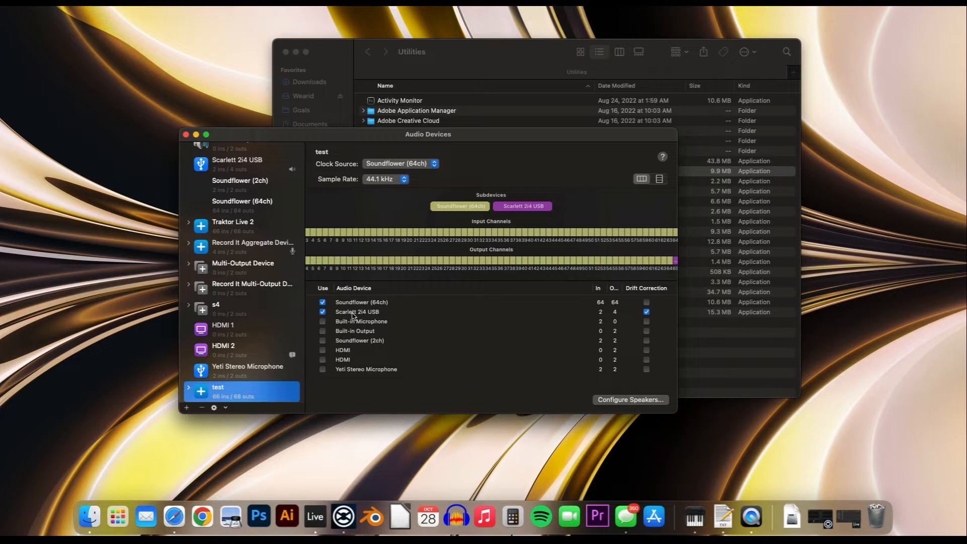
mouse_move(84, 334)
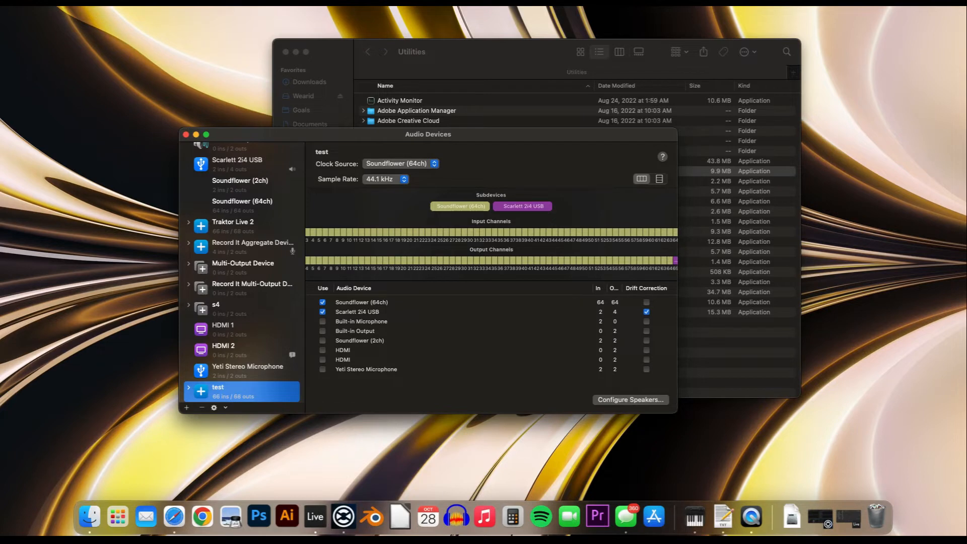
mouse_move(315, 517)
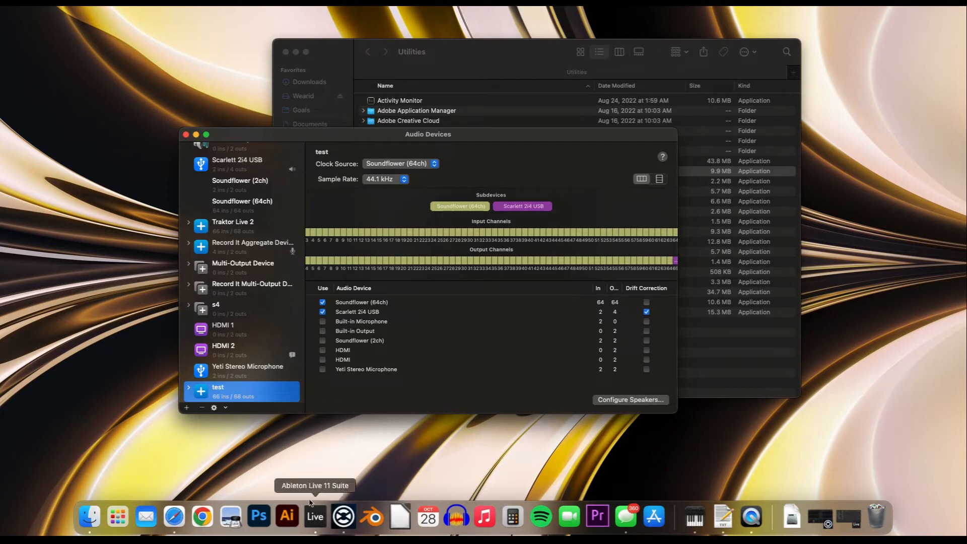
- Set Live's audio output device to Soundflower (64ch) with outputs 1/2 to 7/8 enabled
left_click(315, 516)
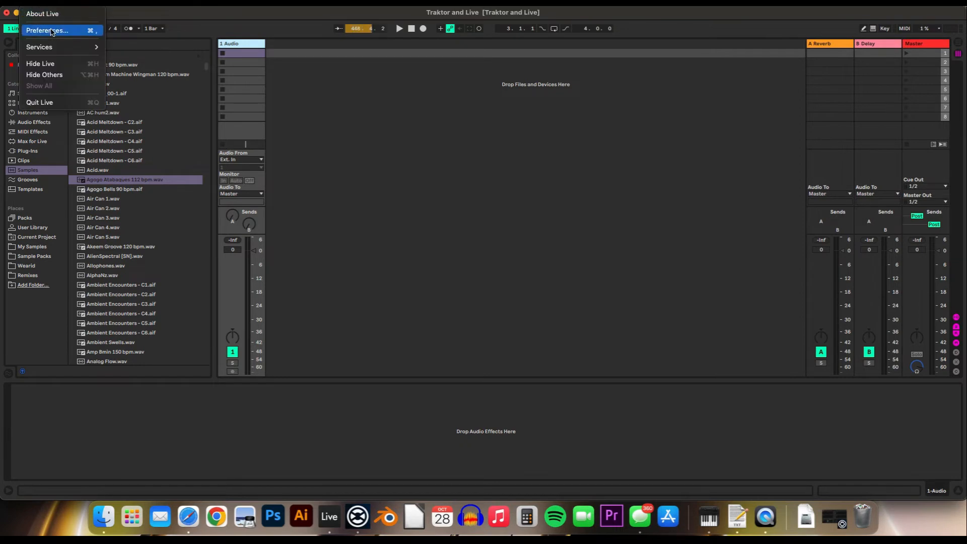
left_click(48, 30)
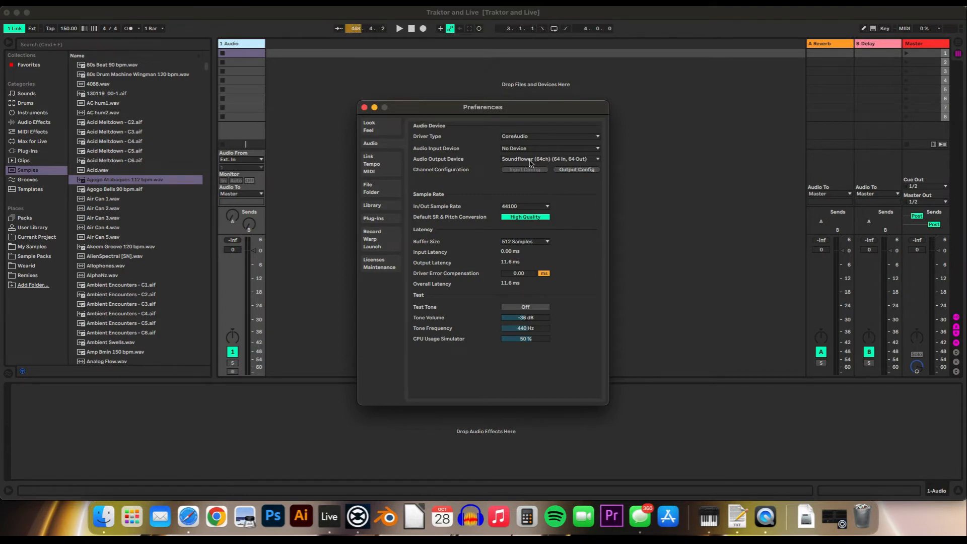
left_click(550, 159)
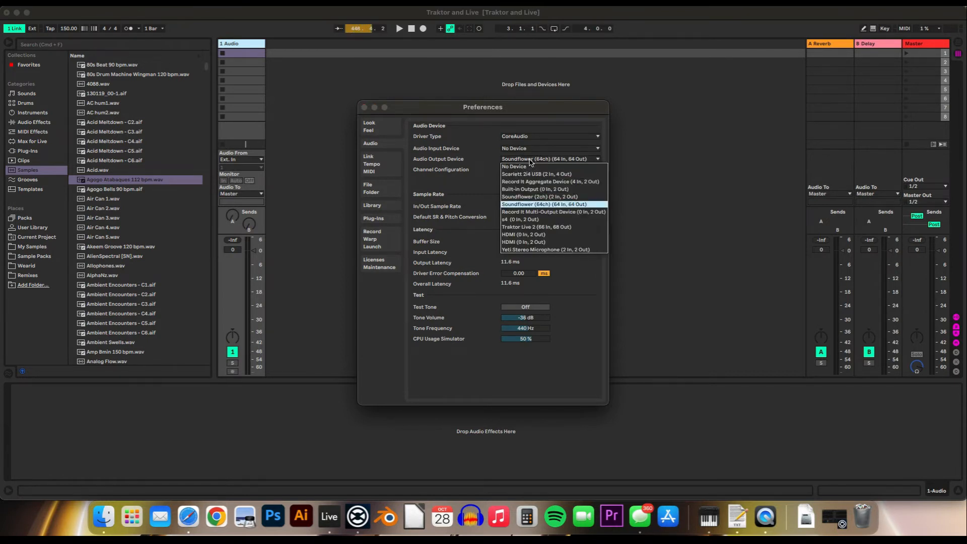
left_click(544, 204)
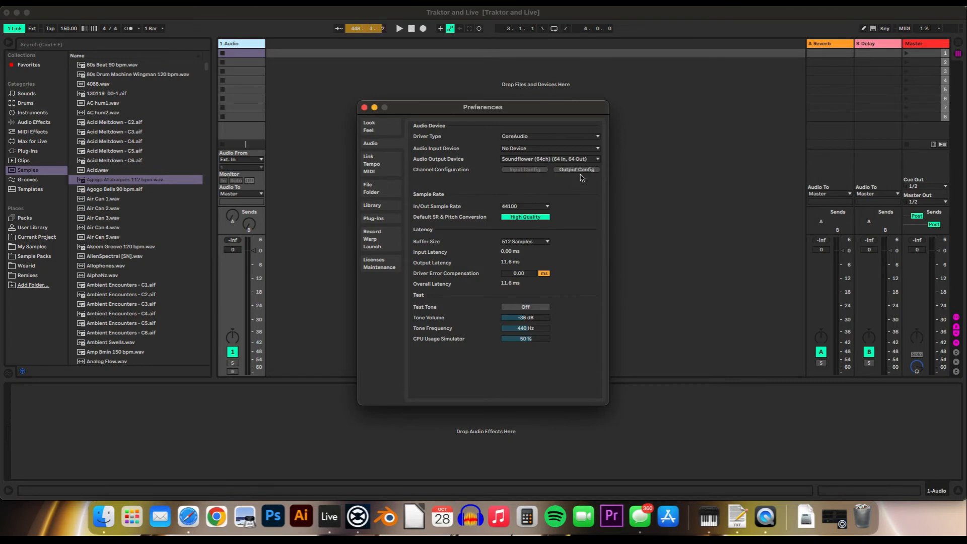
left_click(577, 169)
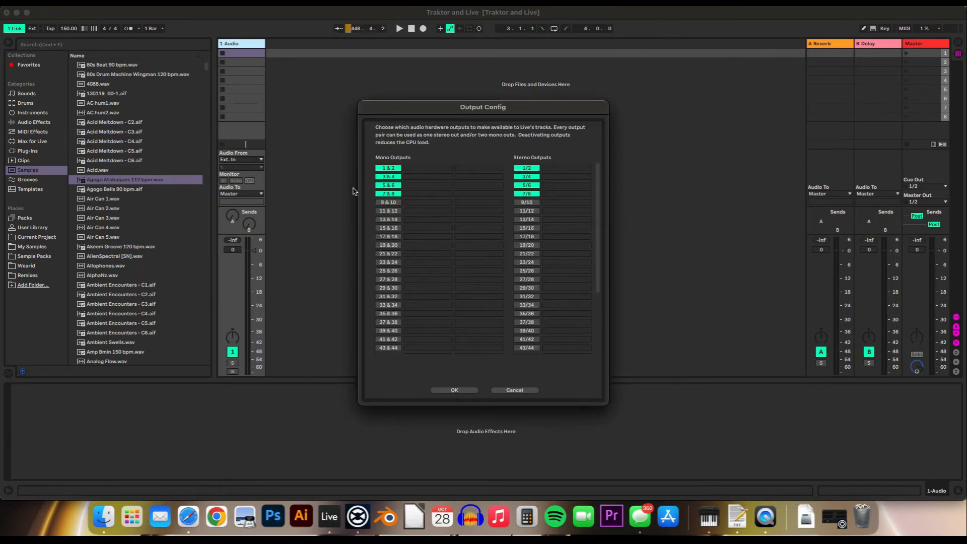
left_click(527, 176)
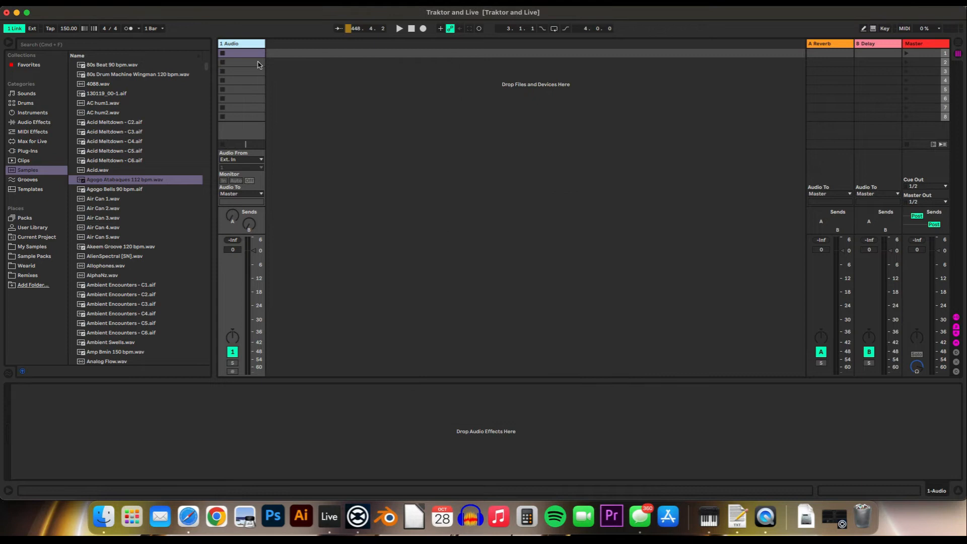
right_click(242, 43)
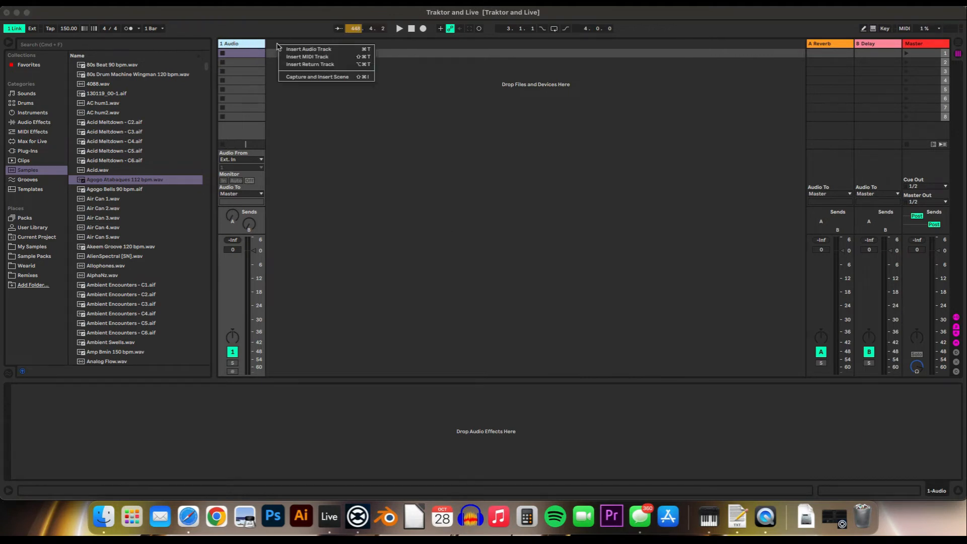
- Insert a MIDI track and route the audio track to Ext. Out 1/2
left_click(309, 56)
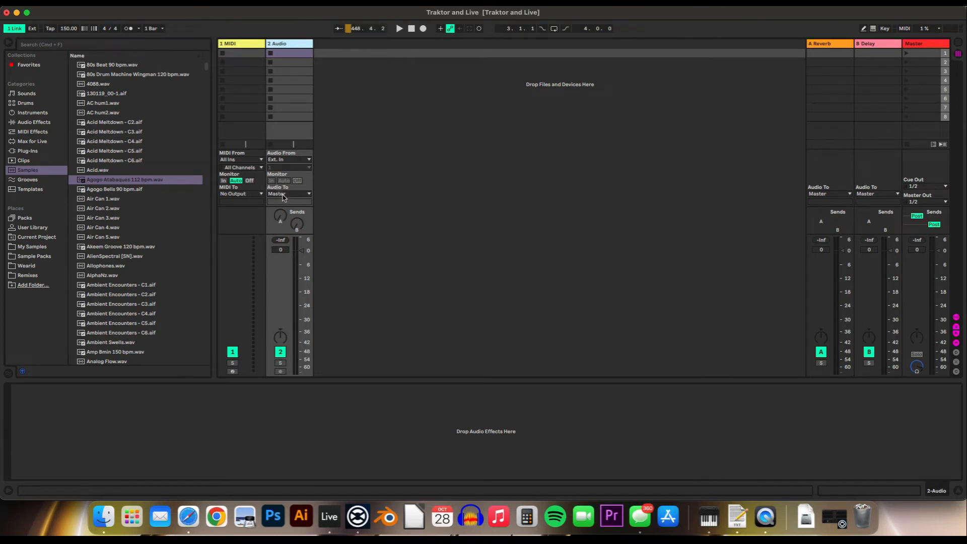
left_click(287, 194)
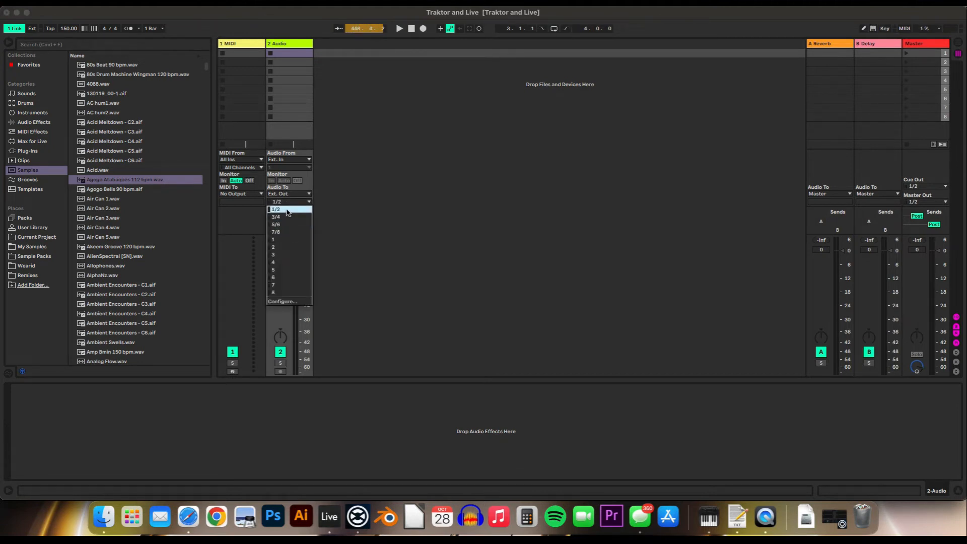
left_click(275, 209)
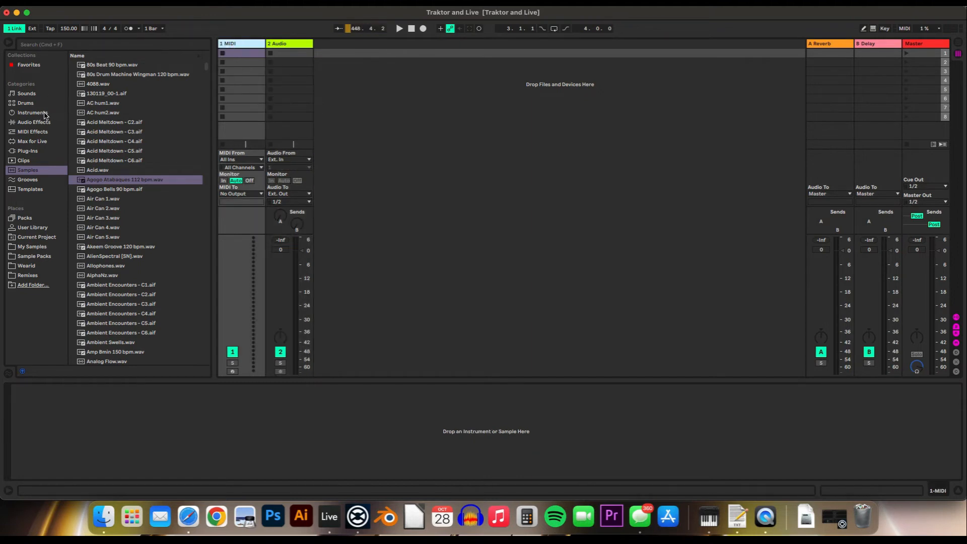
- Load Operator onto the MIDI track, route it to 2-Audio, and adjust monitoring
left_click(32, 112)
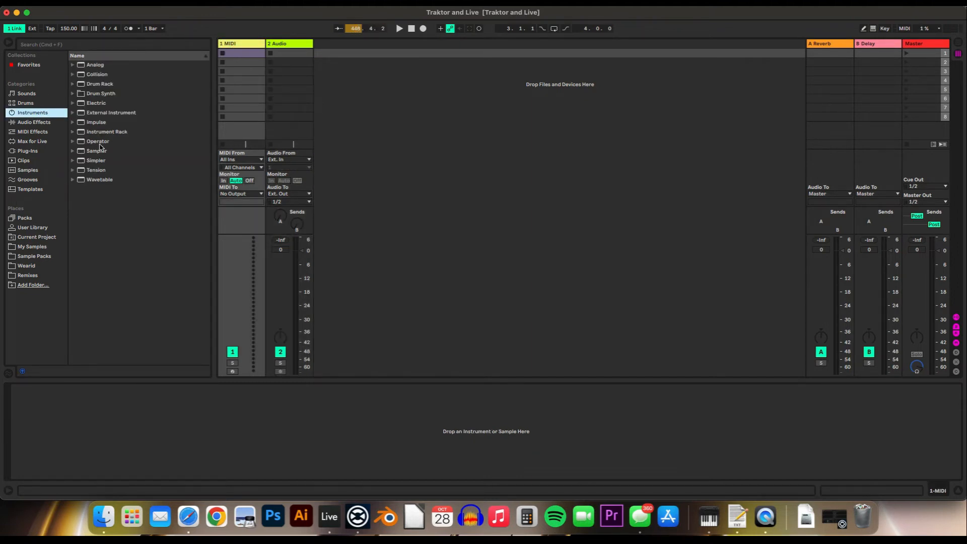
double_click(98, 141)
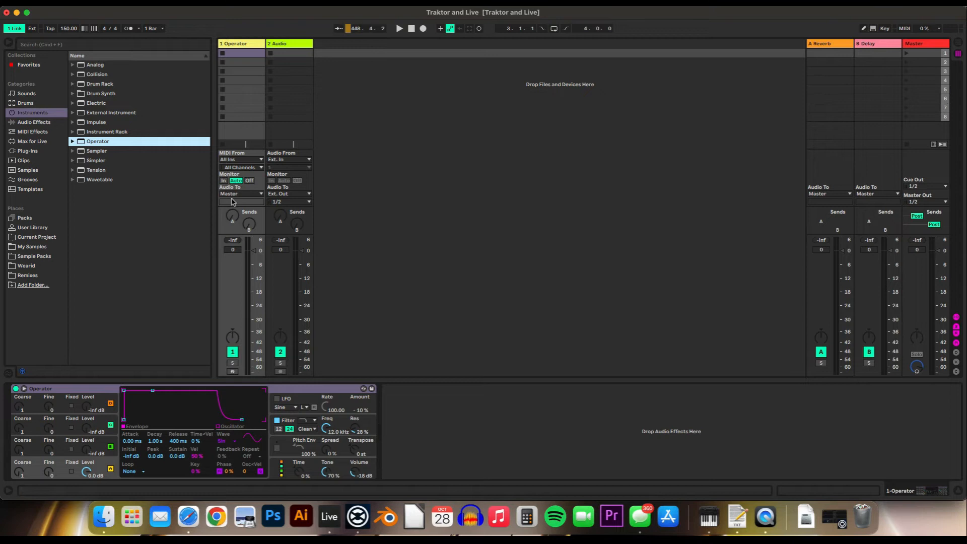
left_click(240, 194)
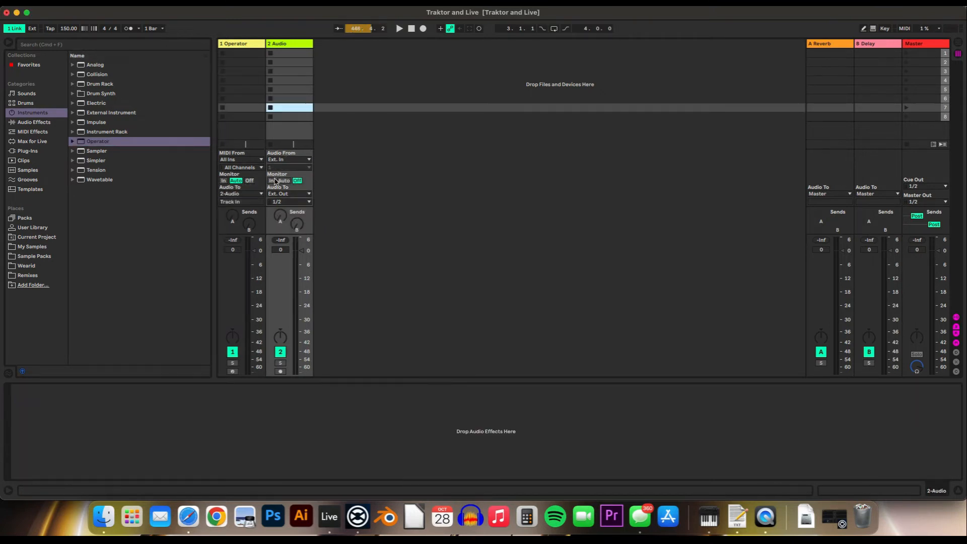
left_click(271, 181)
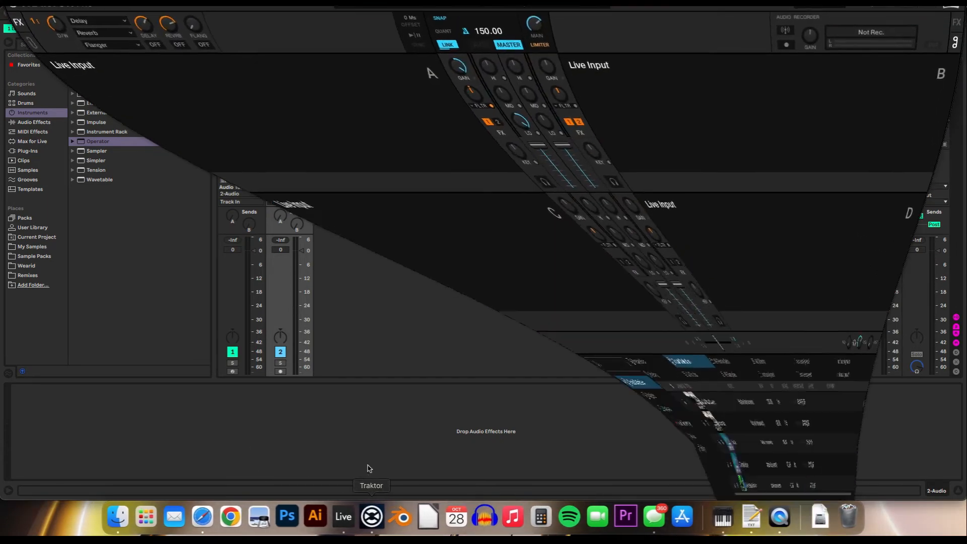
- Choose Traktor Live 2 as Traktor's Audio Setup device and close Preferences
left_click(372, 516)
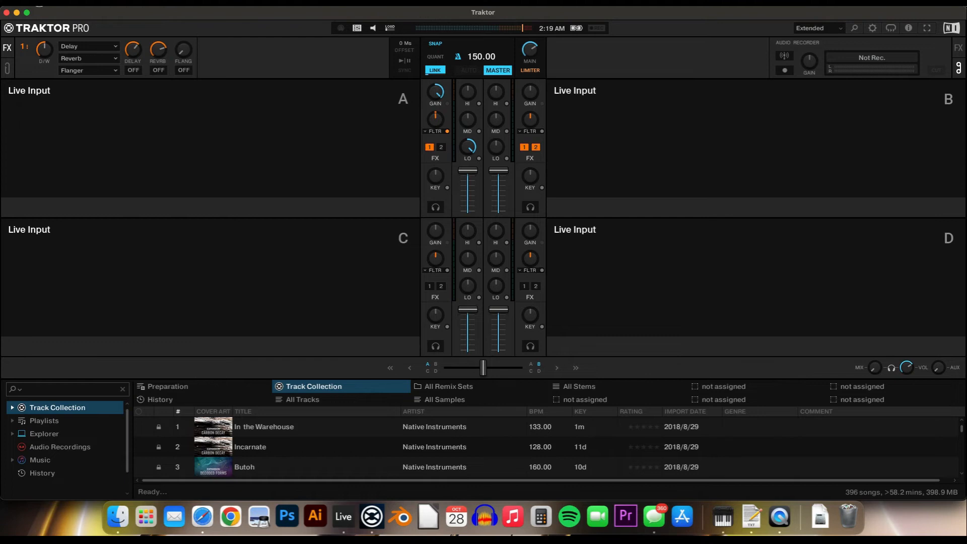
left_click(875, 27)
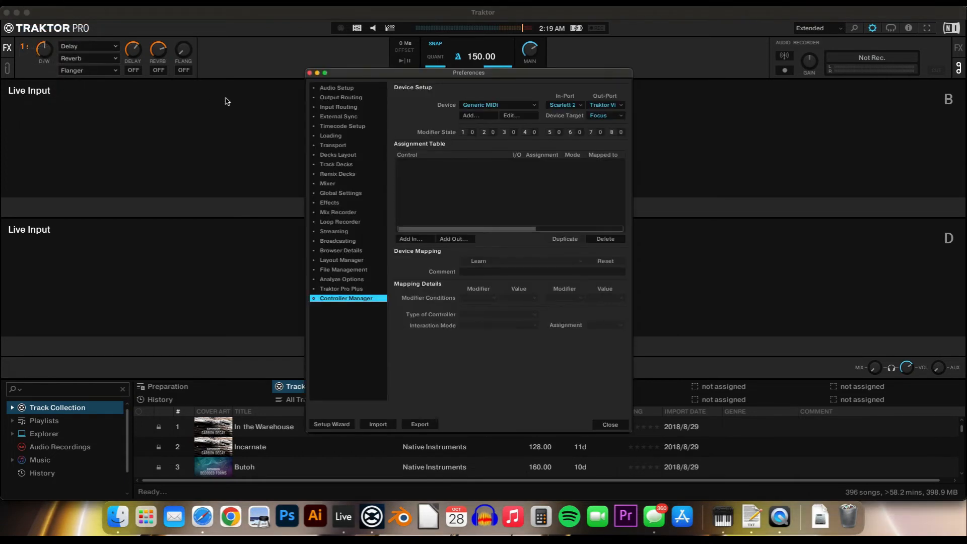
left_click(337, 88)
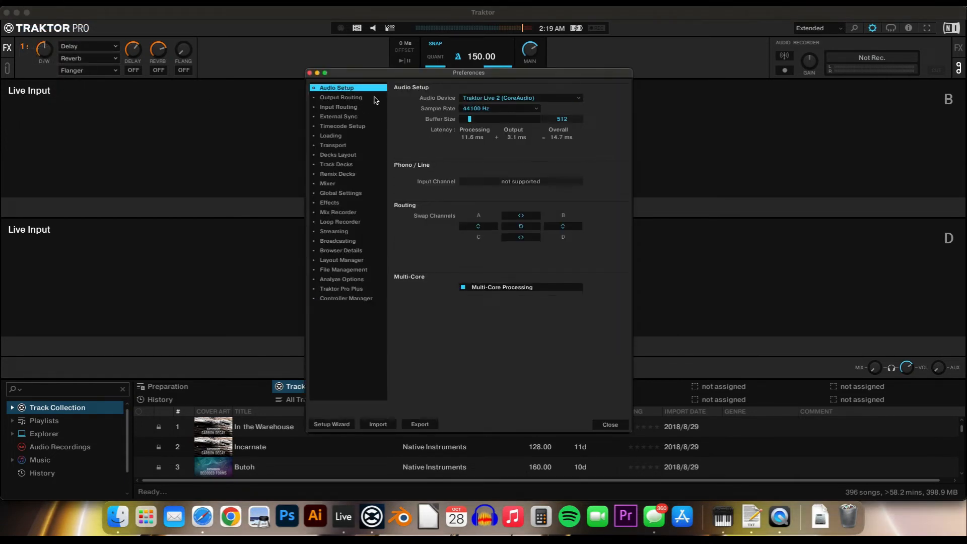
left_click(520, 98)
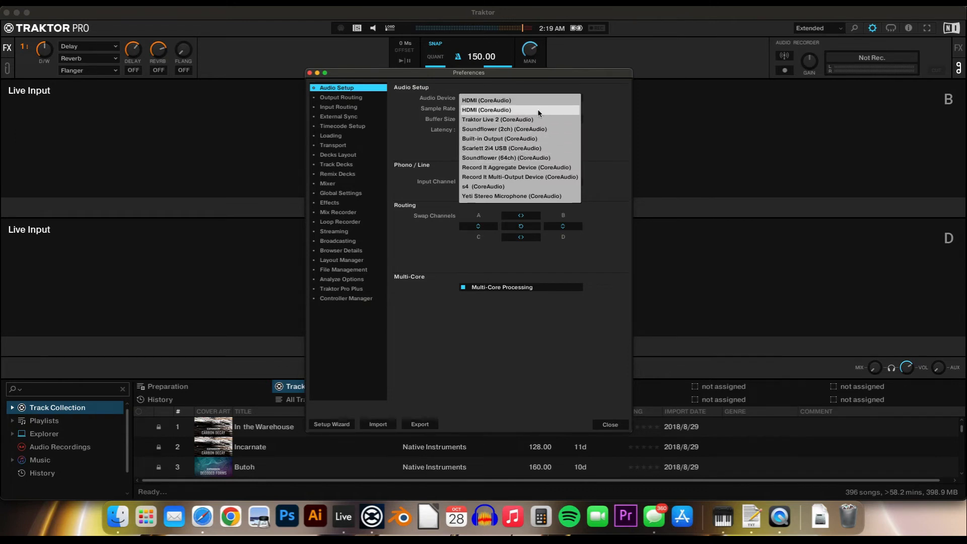
left_click(498, 119)
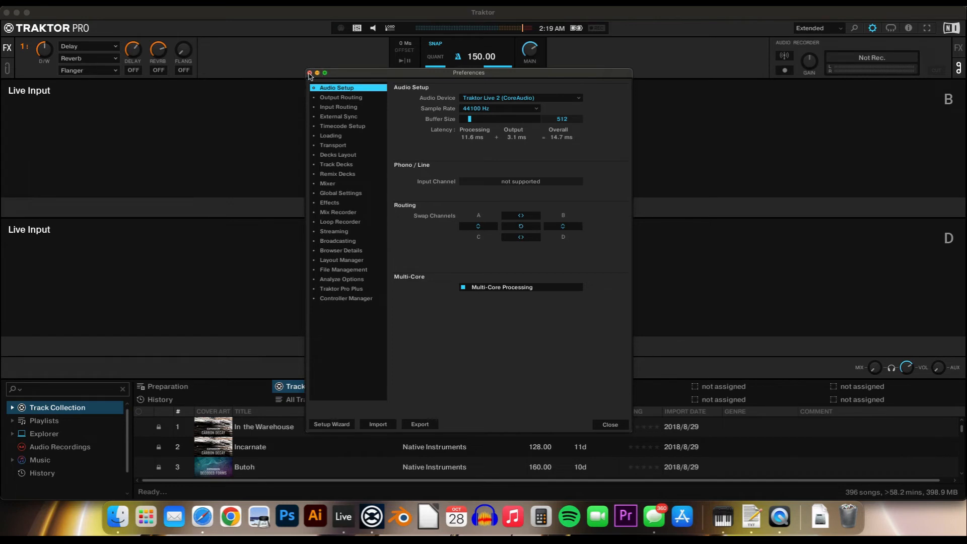
left_click(309, 73)
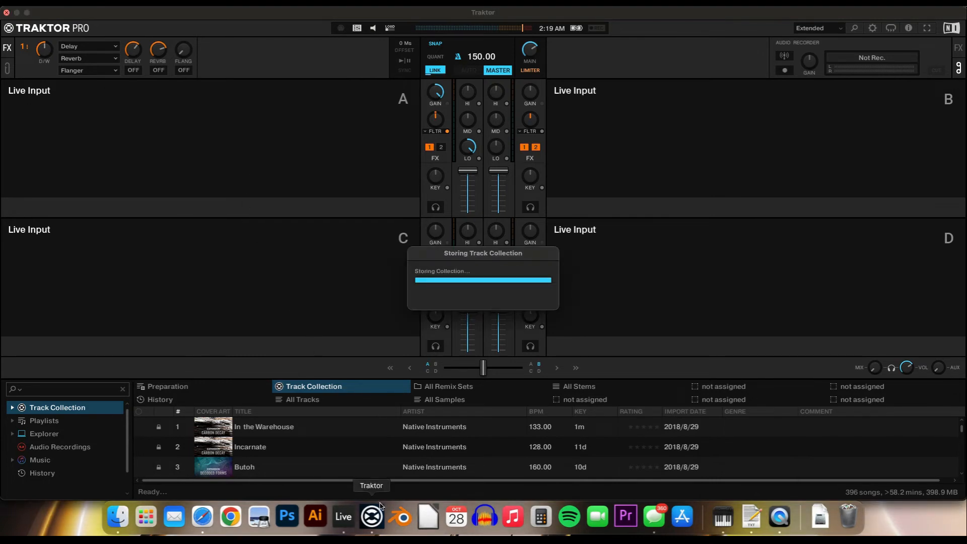
- Briefly return to Ableton Live, then relaunch Traktor Pro and let its collection load
left_click(343, 516)
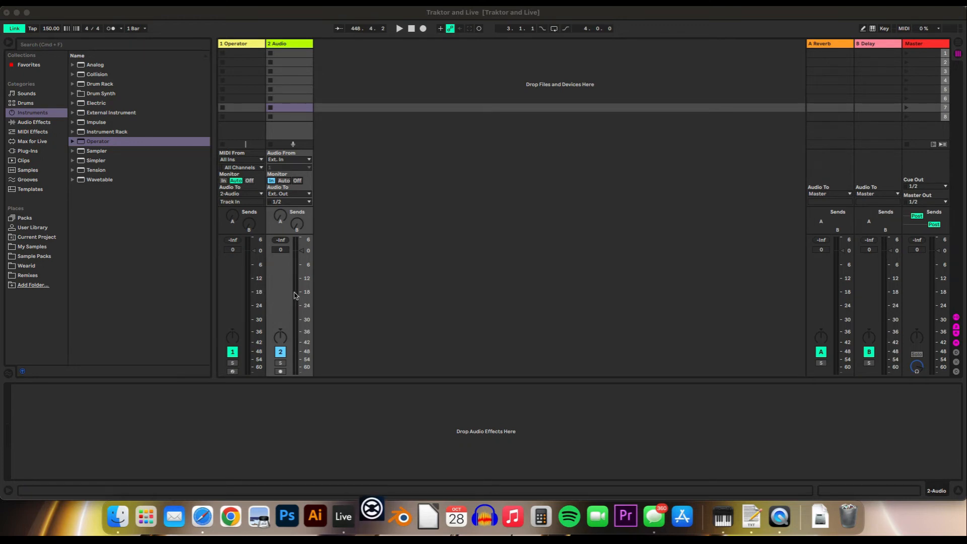
mouse_move(371, 516)
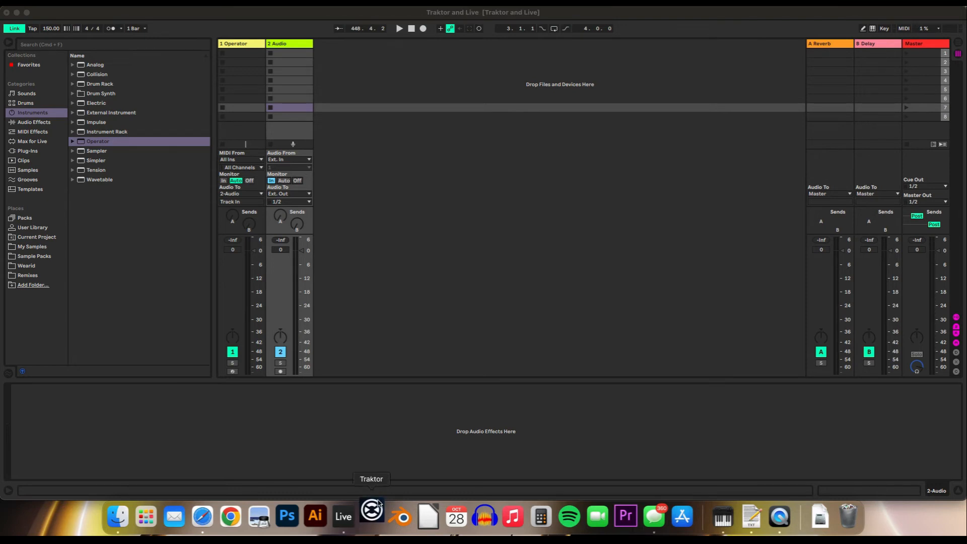
left_click(371, 516)
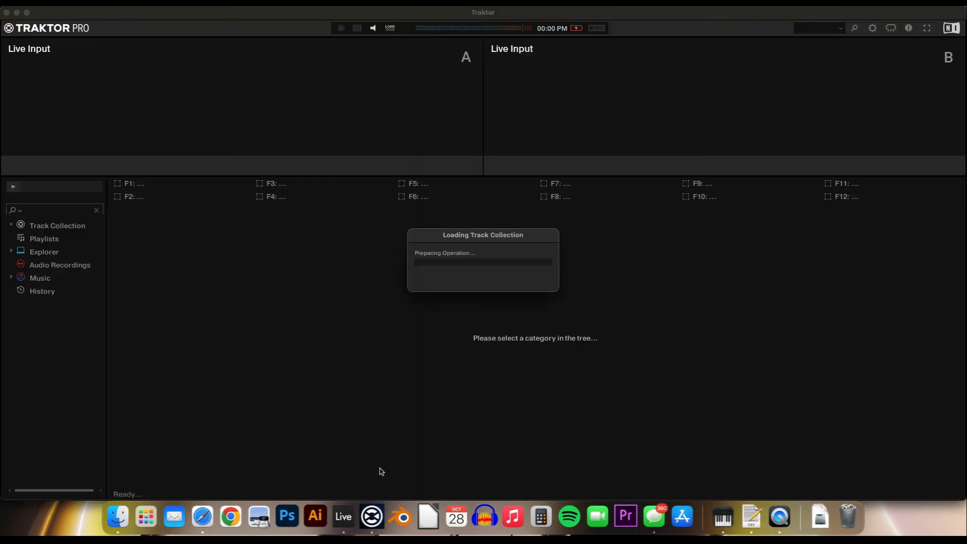
mouse_move(85, 58)
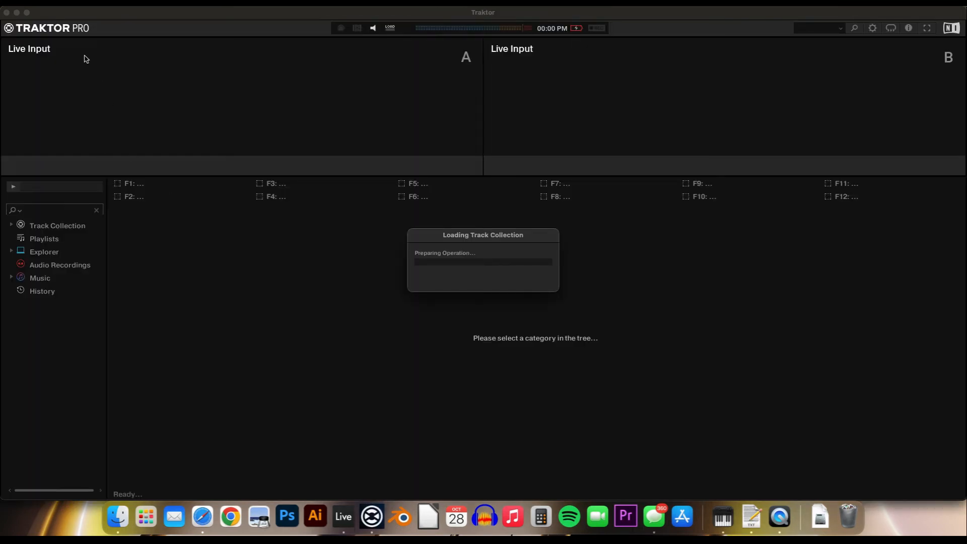
mouse_move(97, 32)
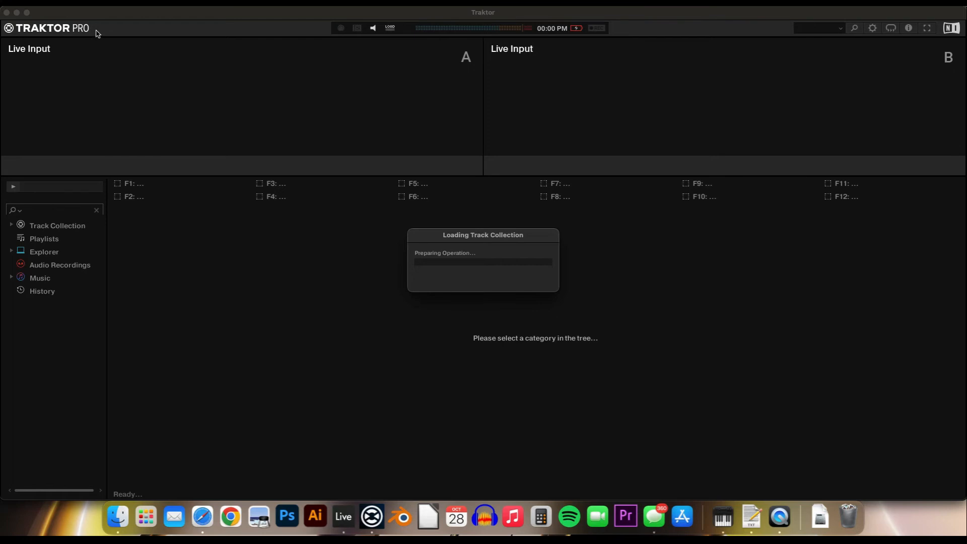
mouse_move(102, 28)
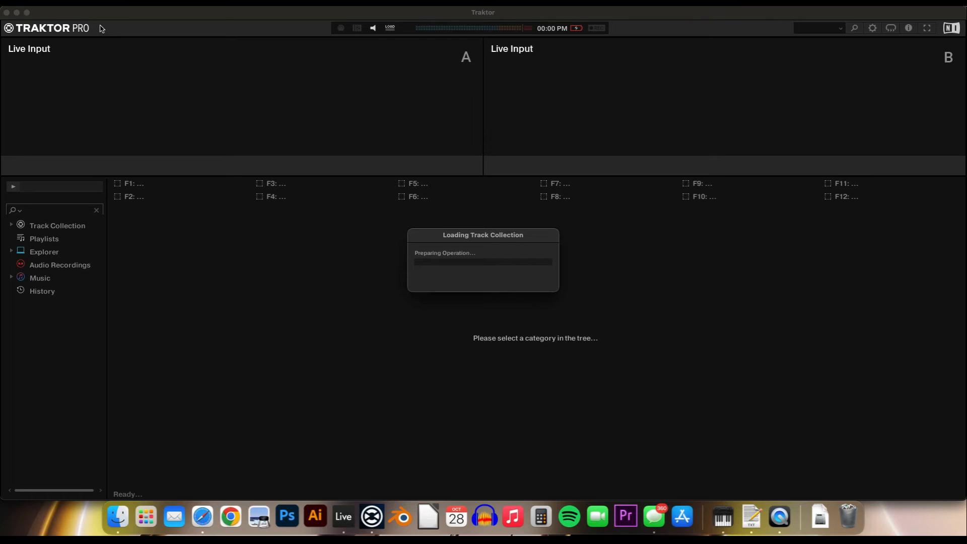
mouse_move(154, 81)
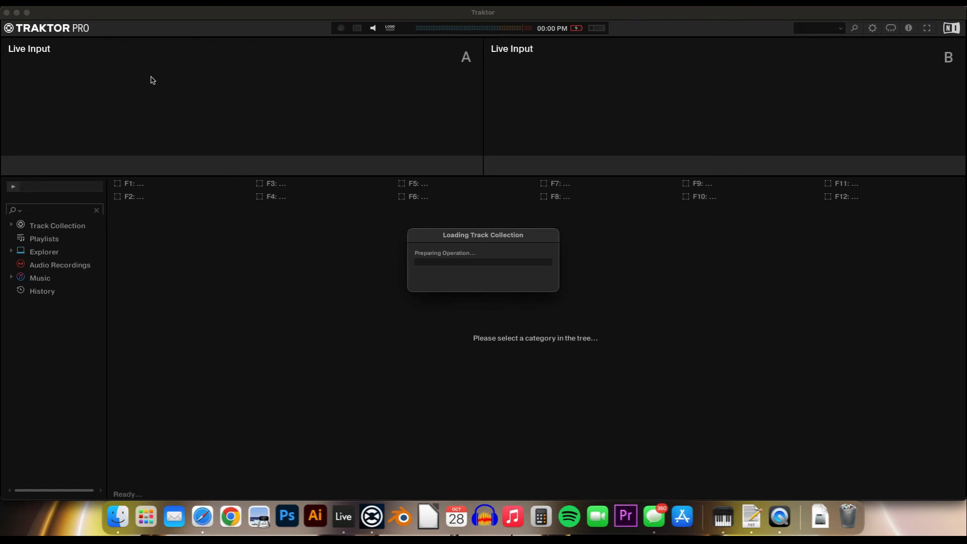
mouse_move(218, 92)
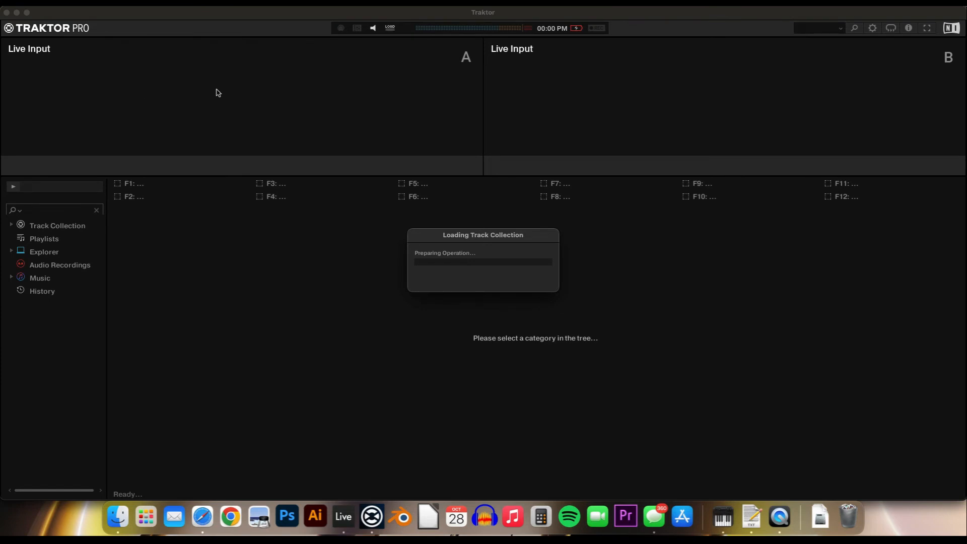
mouse_move(324, 175)
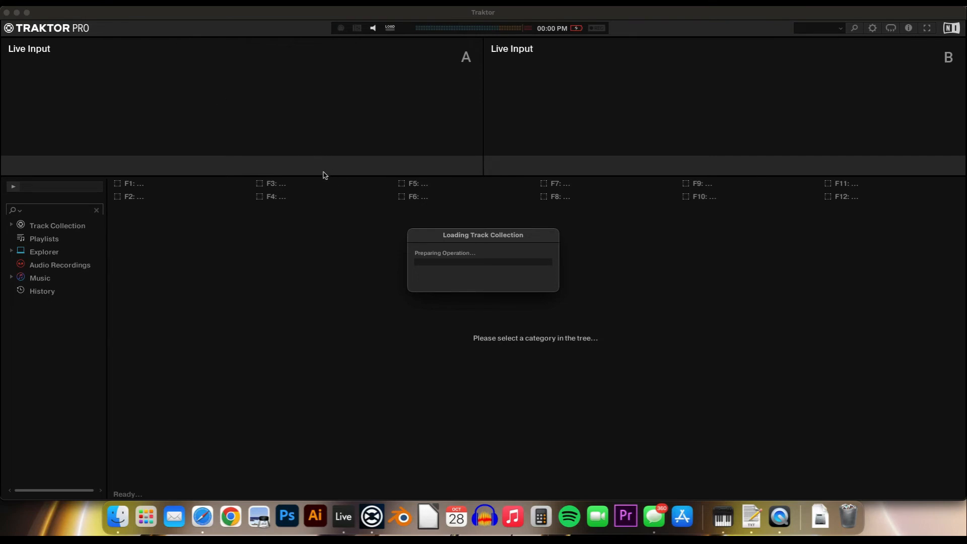
mouse_move(219, 259)
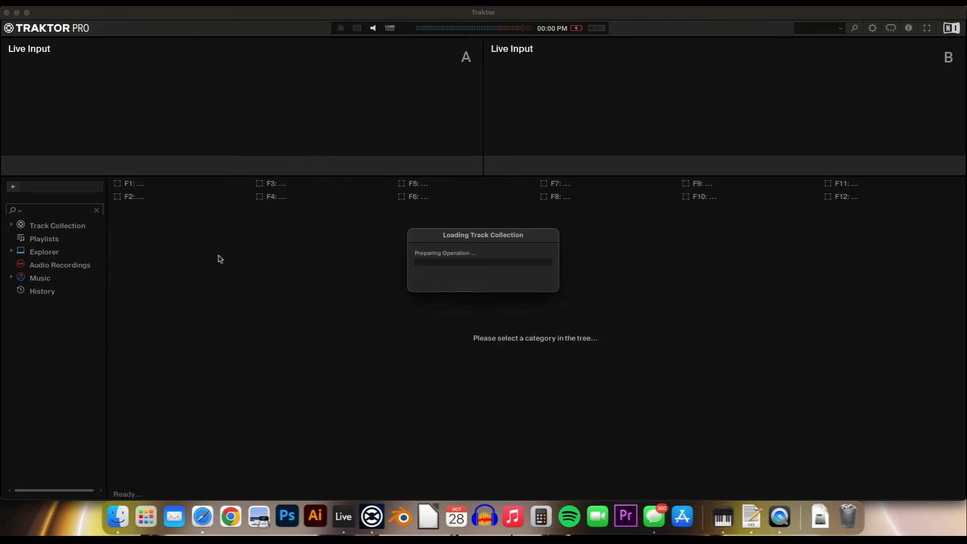
mouse_move(217, 257)
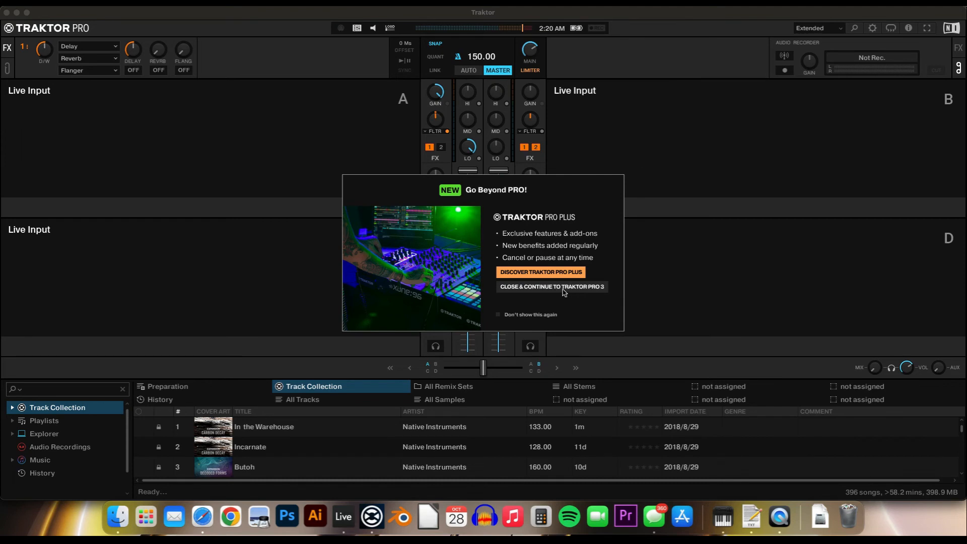
mouse_move(552, 295)
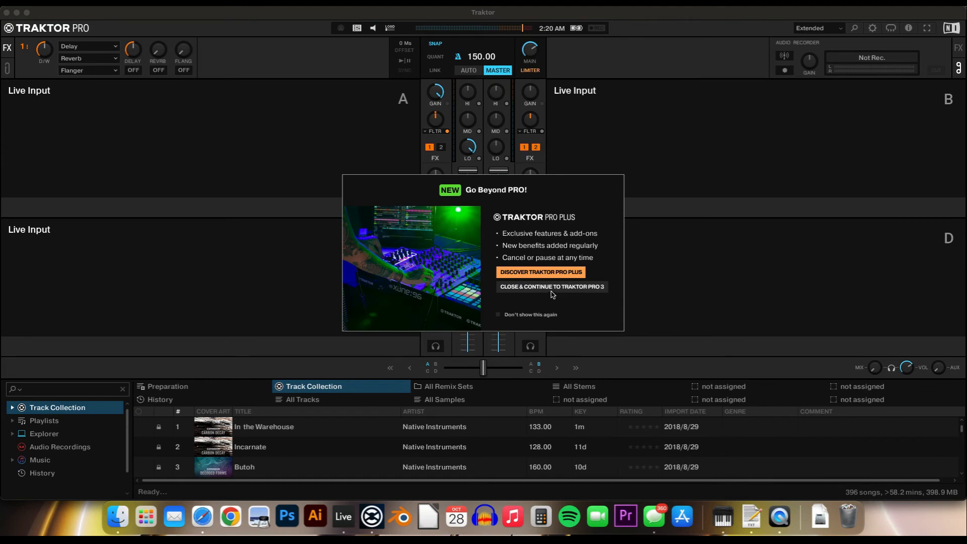
- Dismiss the upgrade prompt and set Traktor's audio device to test (CoreAudio)
left_click(552, 286)
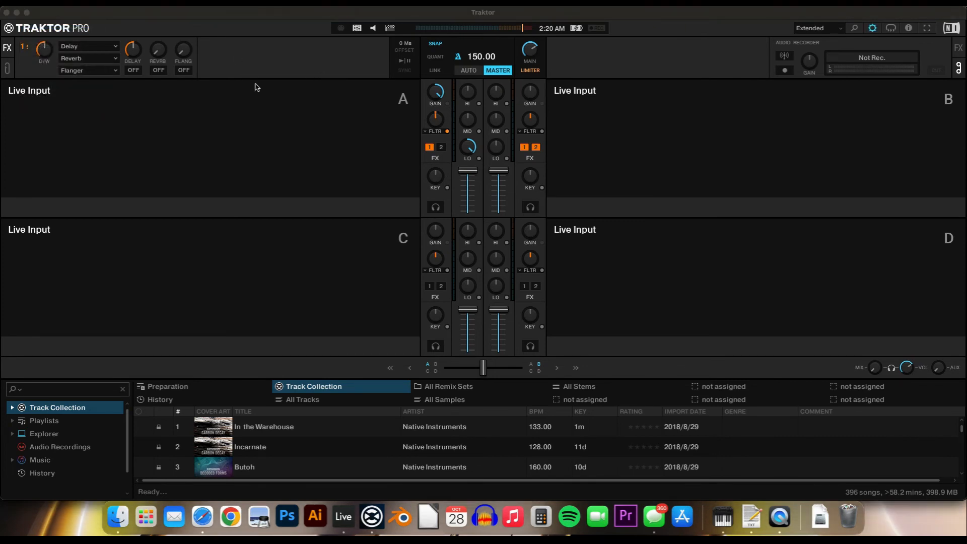
left_click(875, 27)
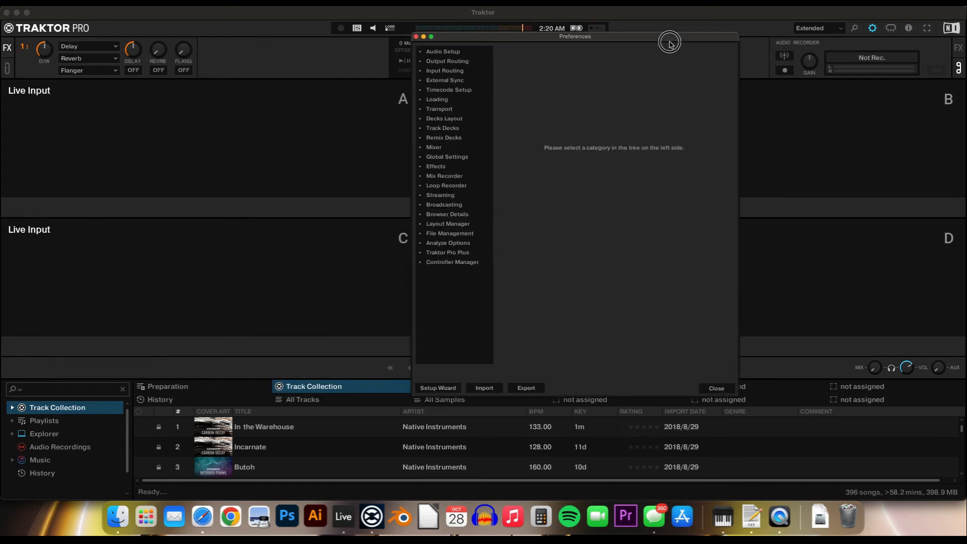
left_click(443, 51)
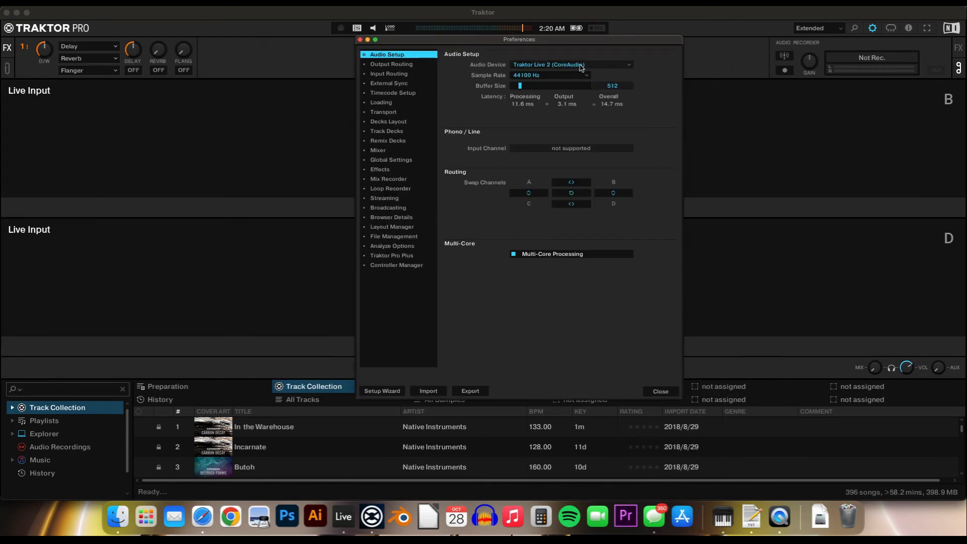
left_click(572, 64)
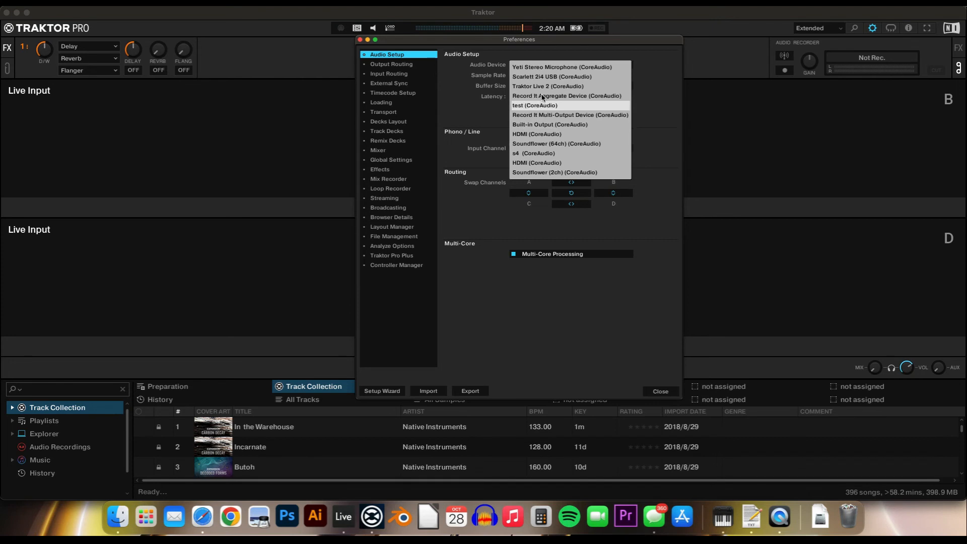
left_click(535, 106)
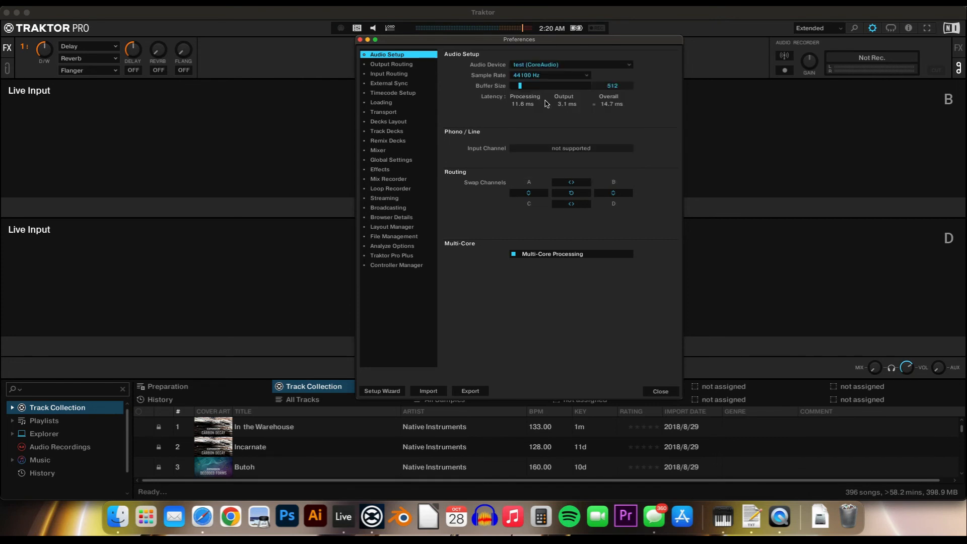
left_click(389, 74)
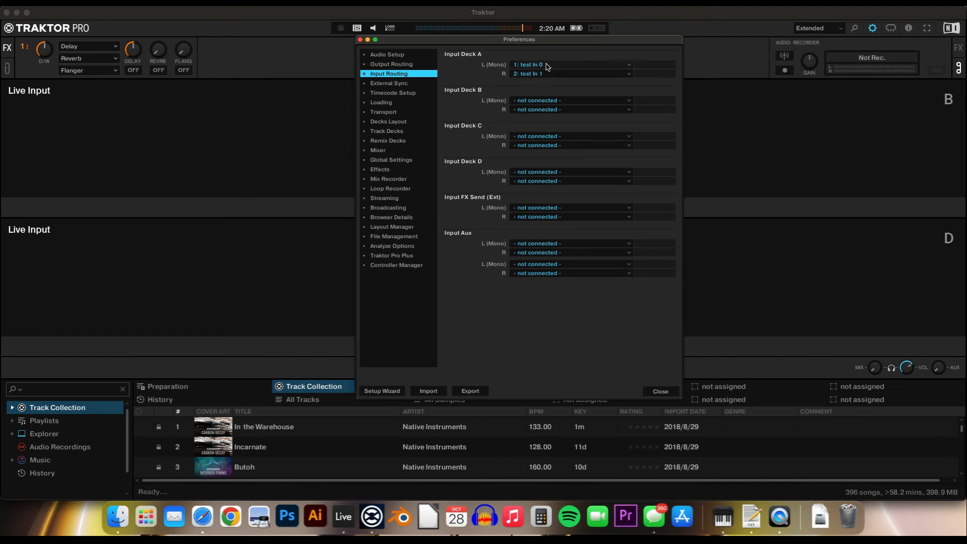
mouse_move(488, 82)
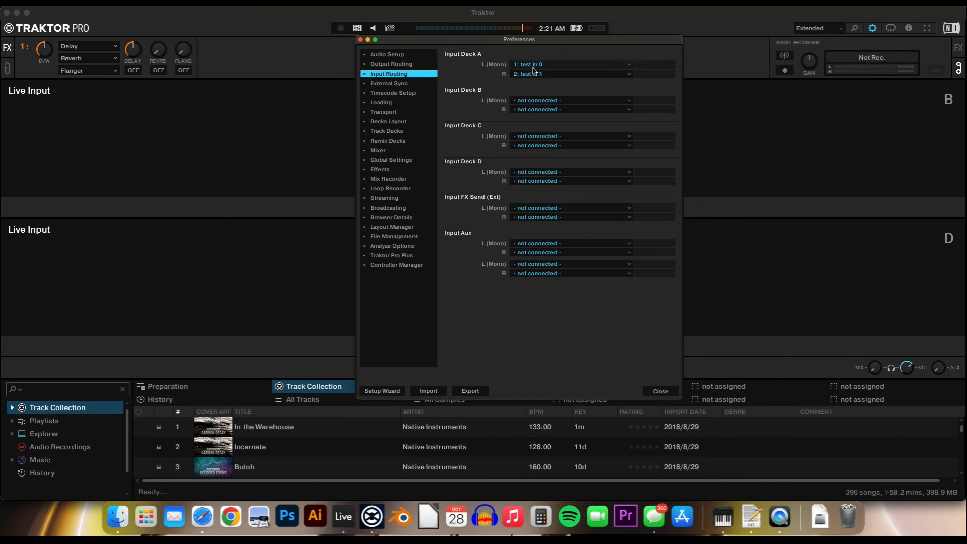
- Route Deck A inputs to test In 0/1 and Deck B inputs to test In 2/3
left_click(571, 73)
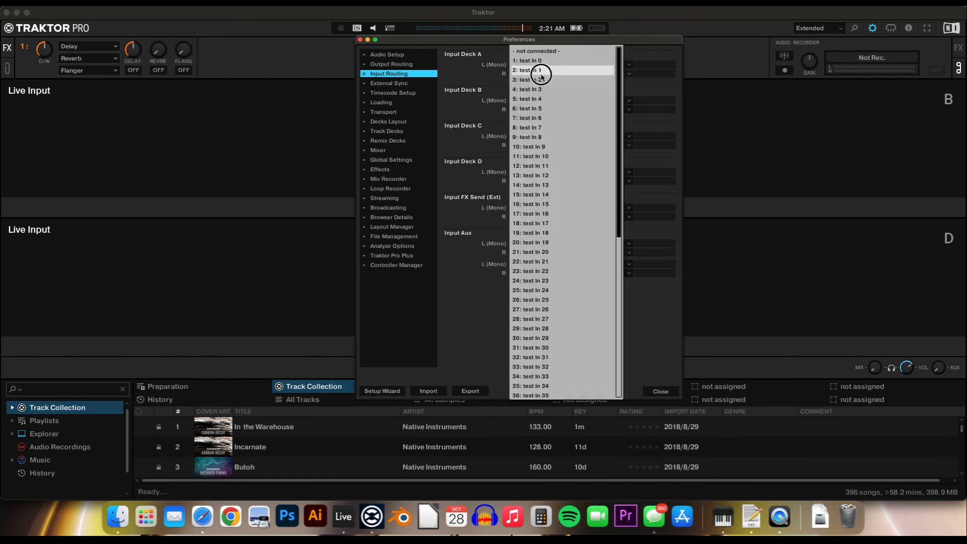
left_click(538, 70)
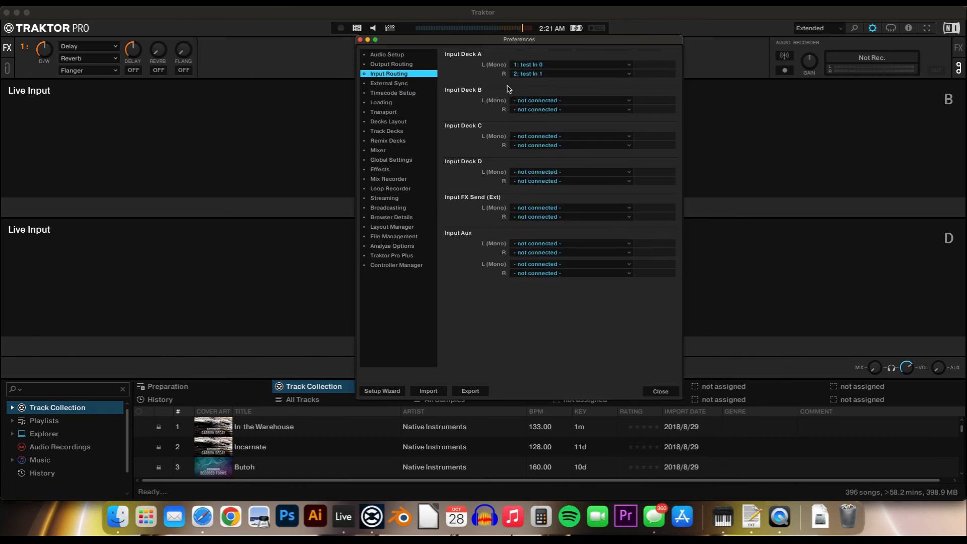
mouse_move(528, 90)
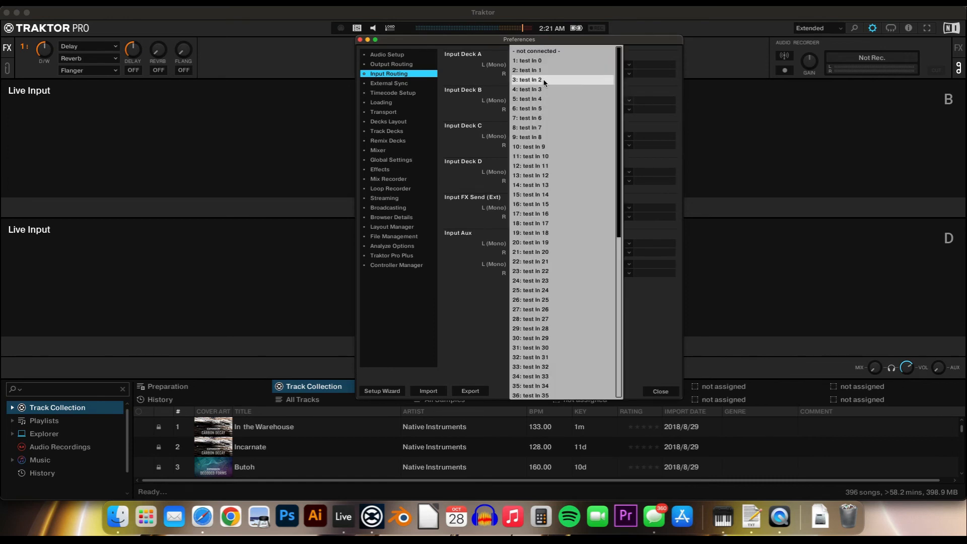
mouse_move(550, 89)
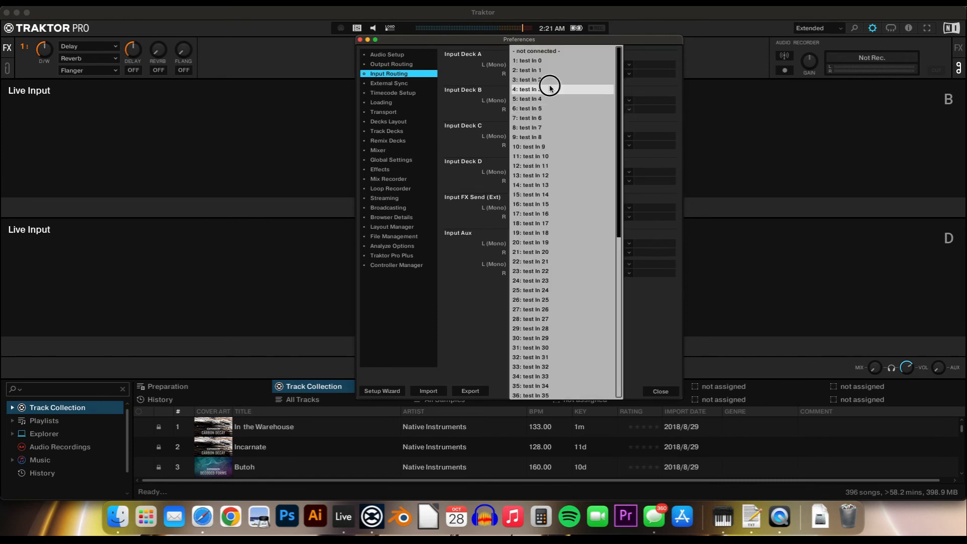
left_click(531, 89)
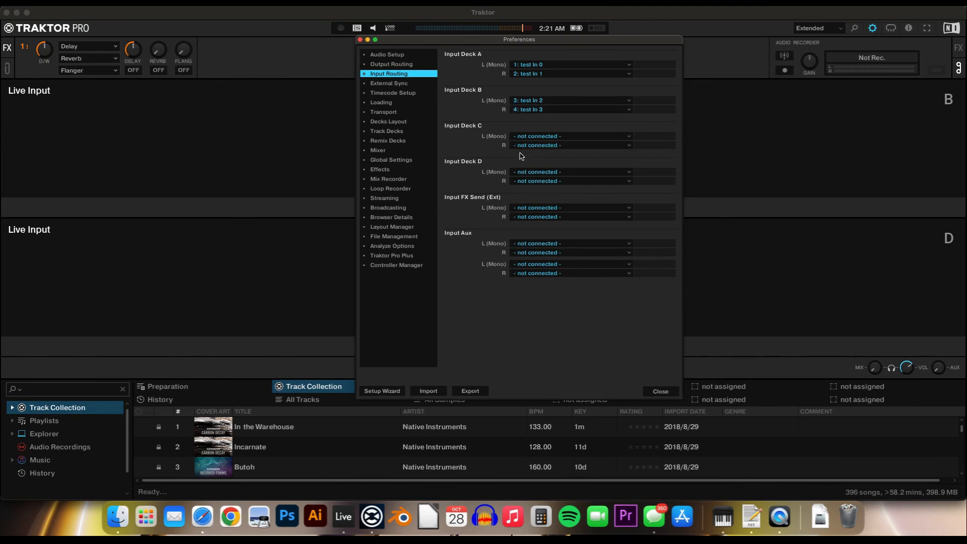
left_click(391, 64)
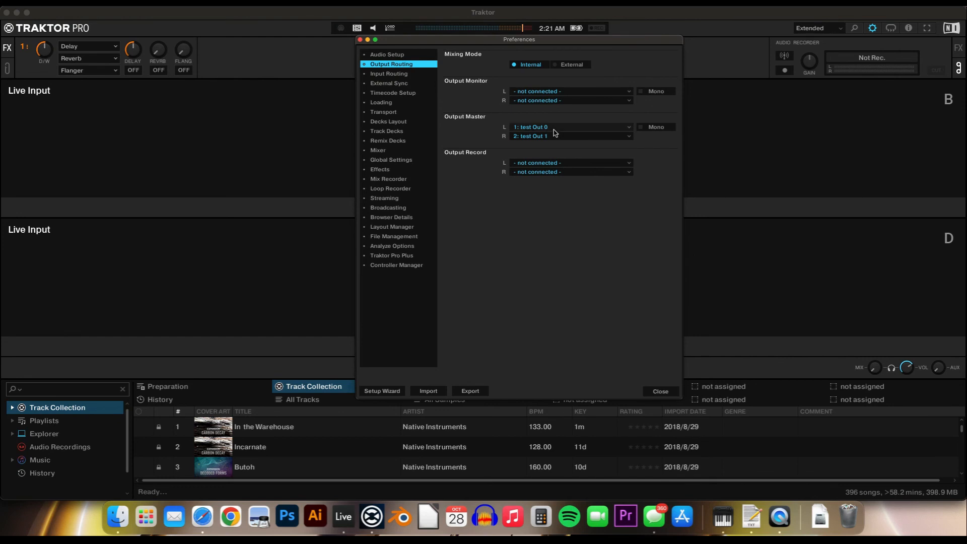
mouse_move(555, 131)
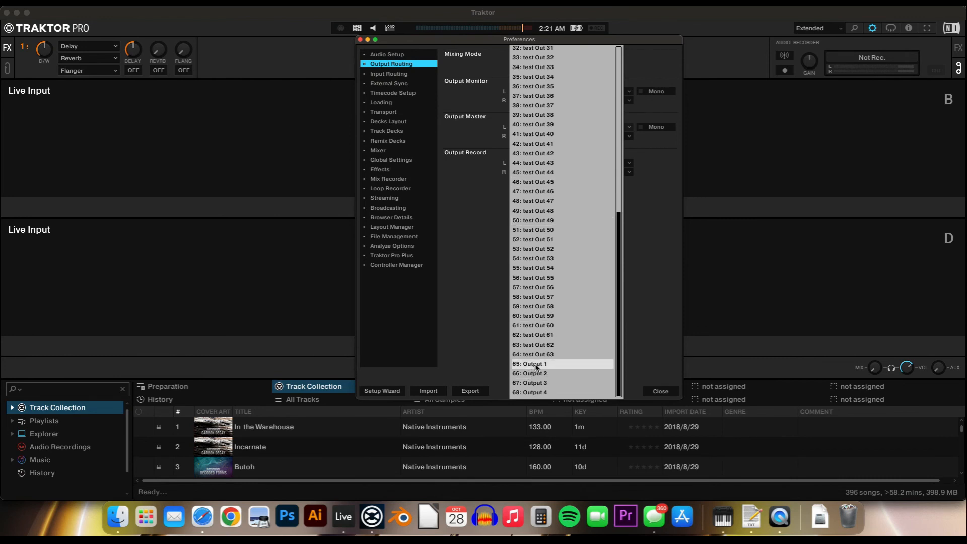
mouse_move(537, 366)
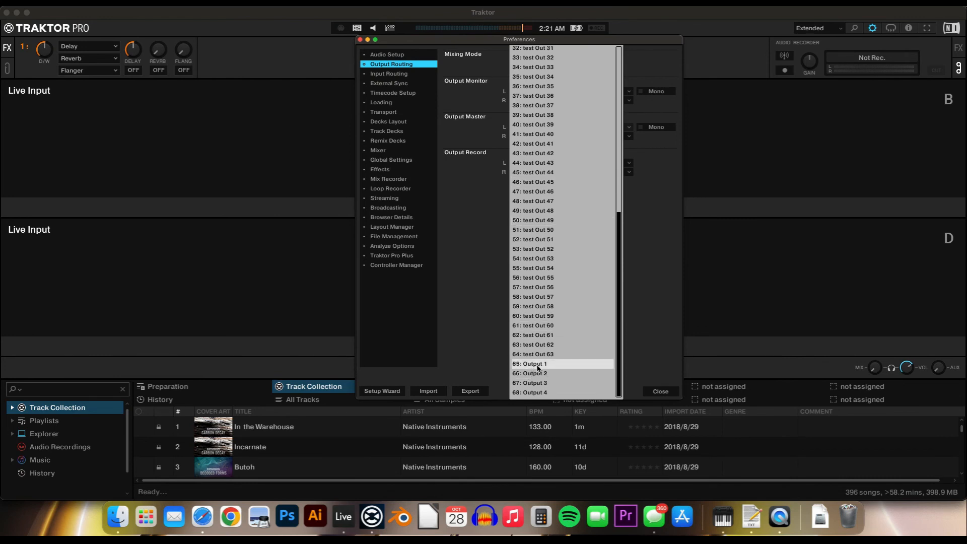
- Route Master L to 65: Output 1 and R to 66: Output 2, then close Preferences
left_click(539, 363)
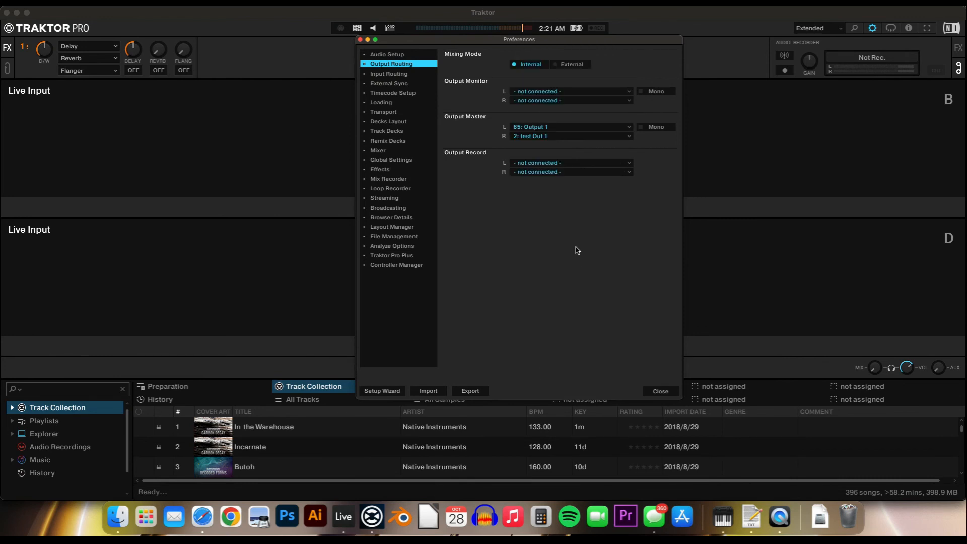
left_click(571, 126)
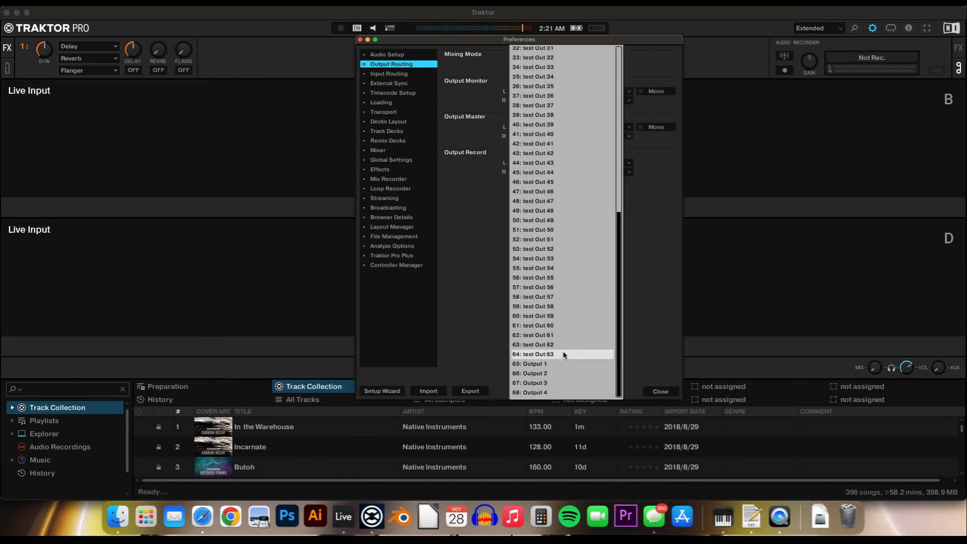
left_click(531, 364)
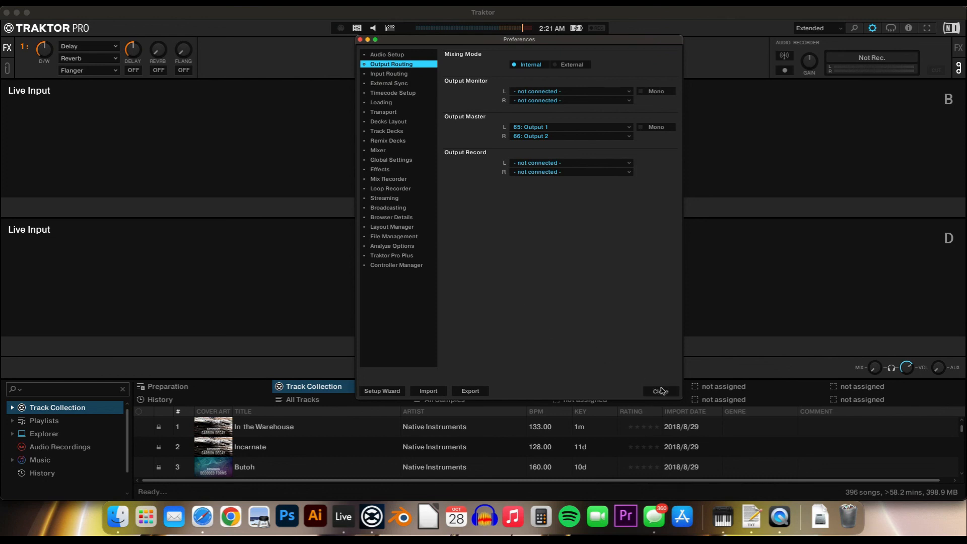
left_click(661, 392)
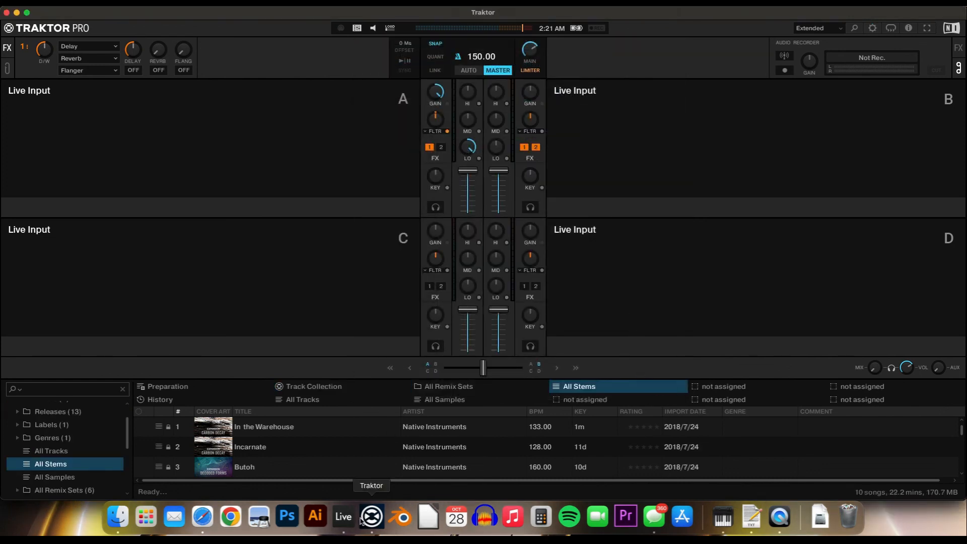